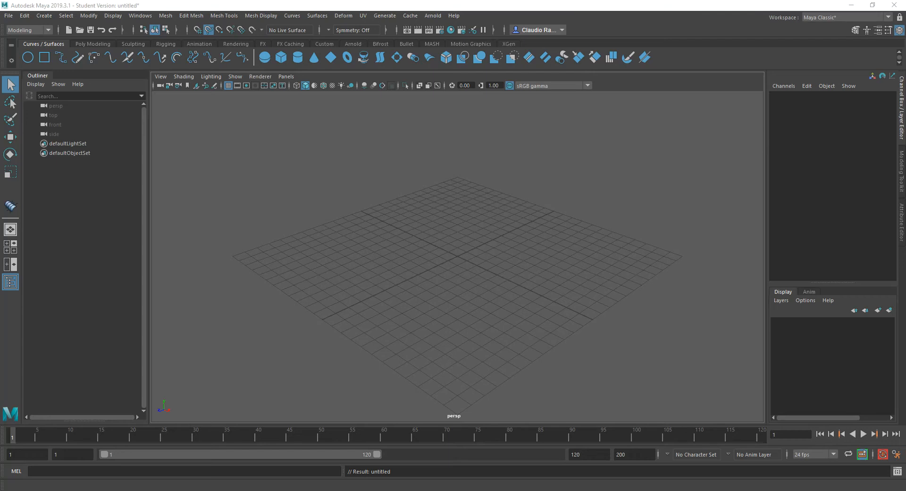
mouse_move(380, 201)
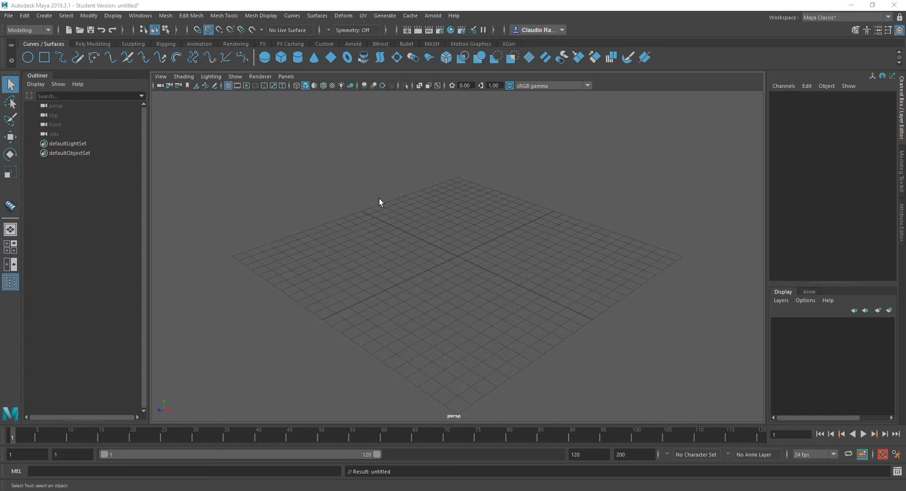
mouse_move(507, 246)
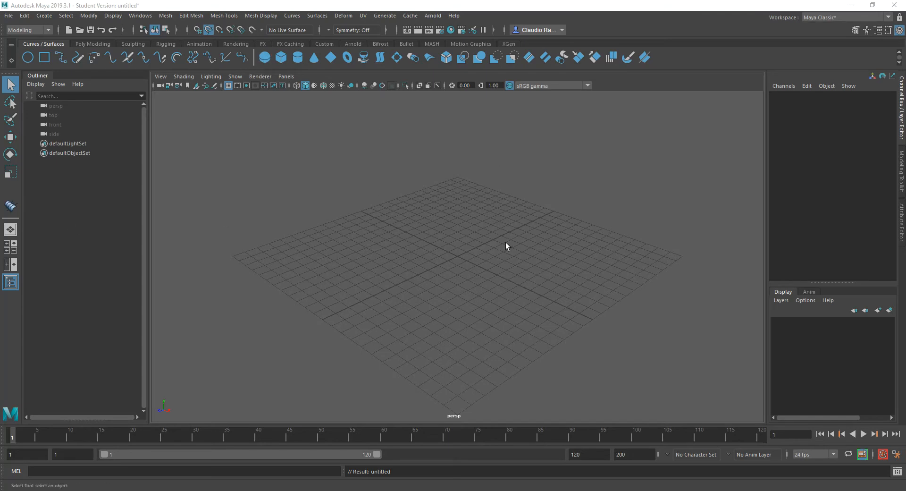
mouse_move(477, 180)
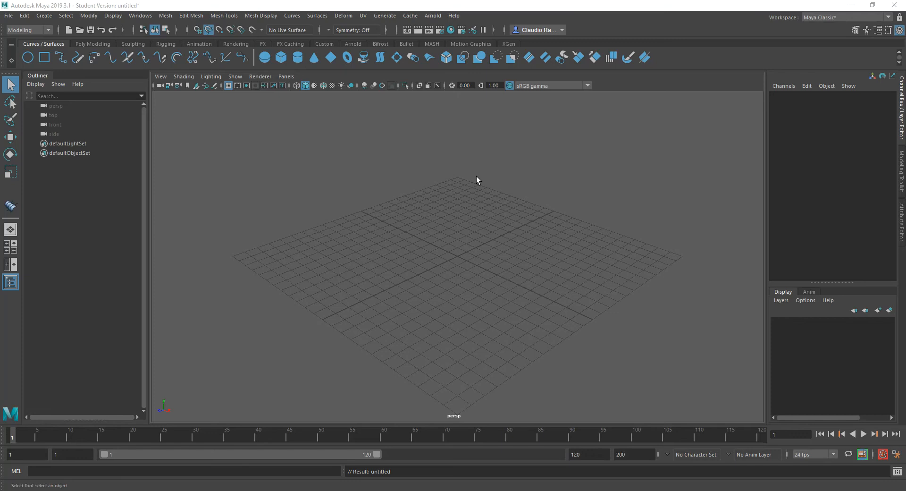
mouse_move(461, 174)
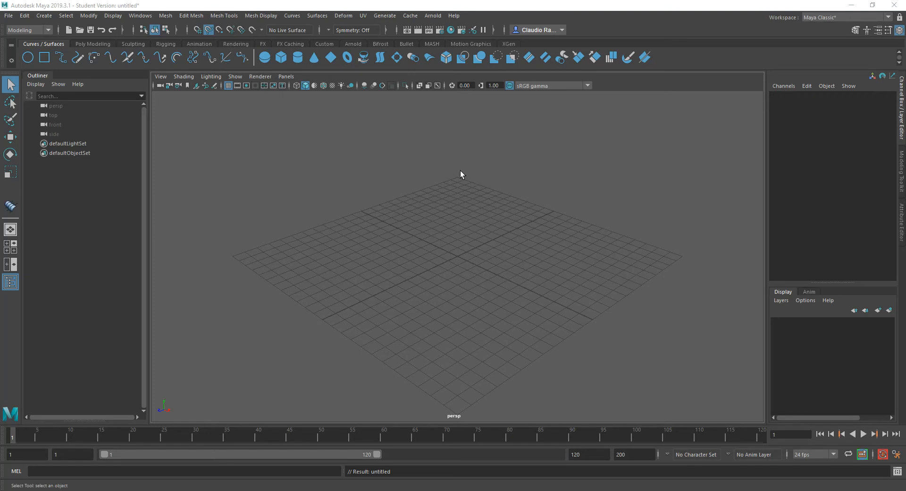
- Create a NURBS sphere at the origin and select it in the viewport
left_click(265, 58)
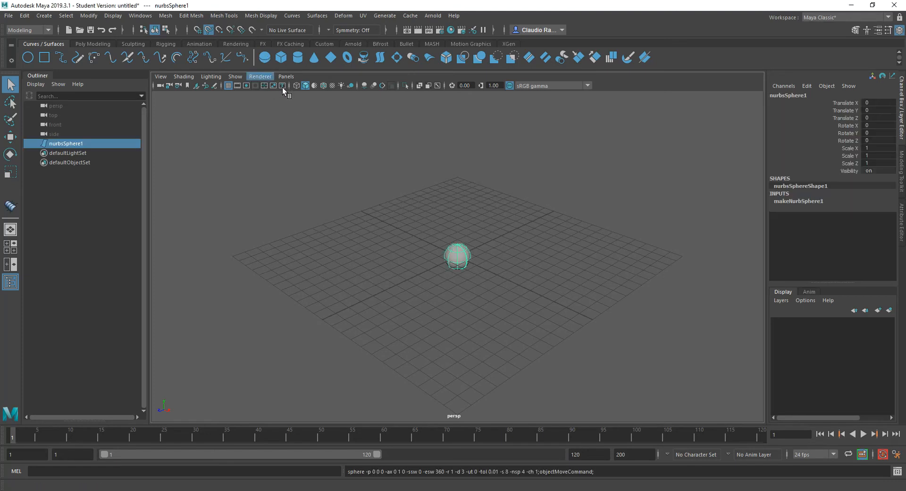
left_click(798, 202)
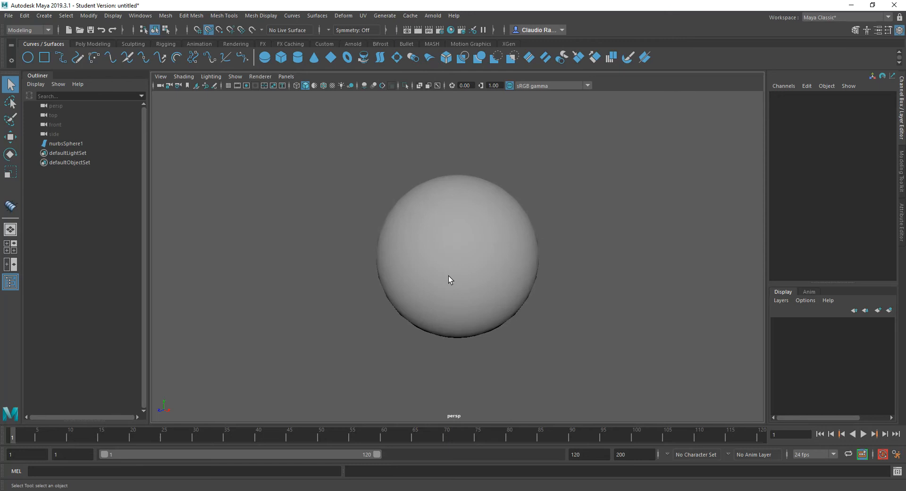
left_click(452, 281)
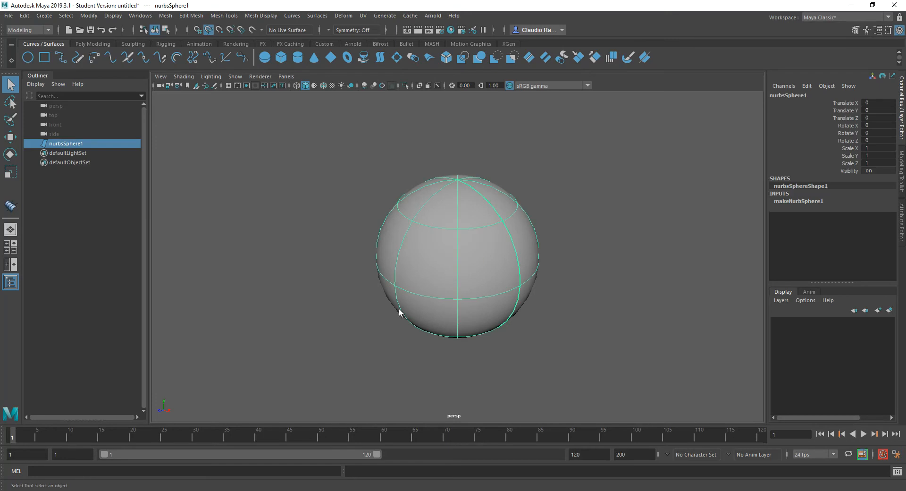
mouse_move(399, 278)
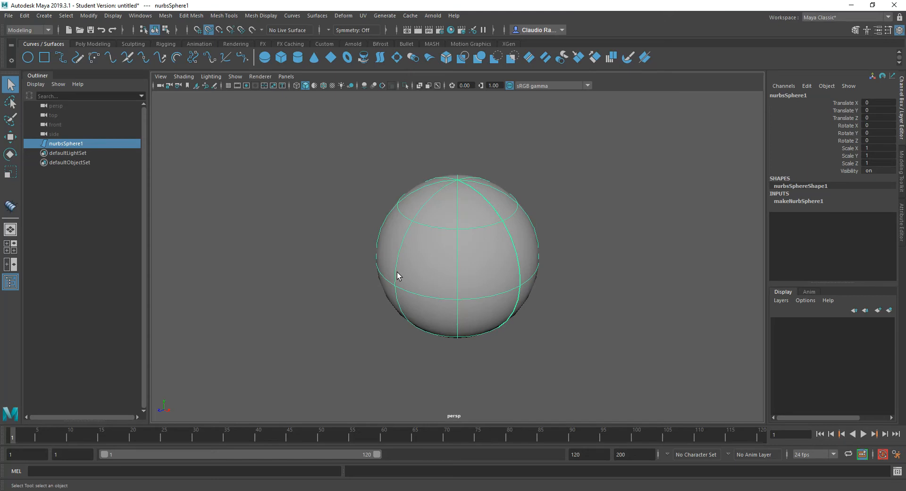
mouse_move(446, 253)
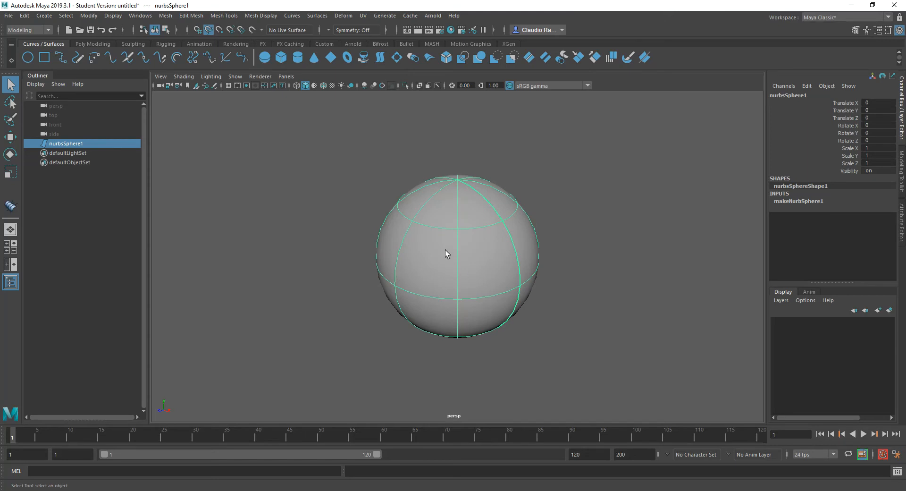
mouse_move(476, 259)
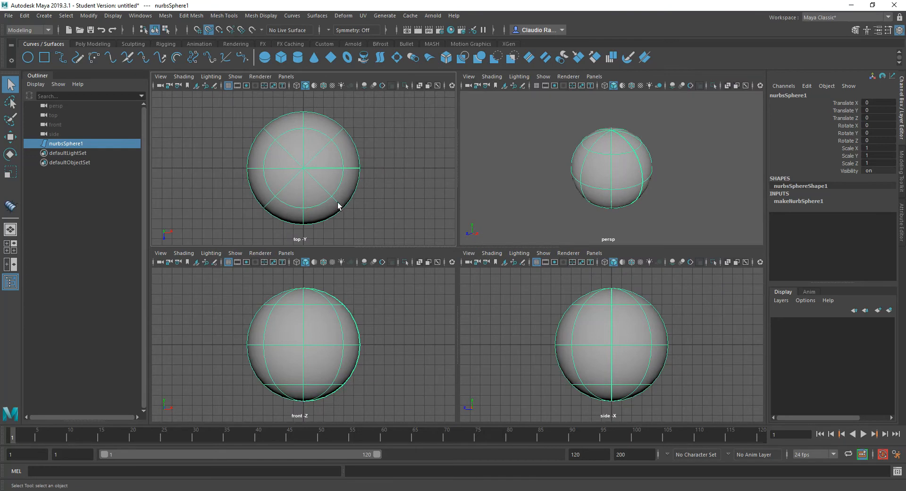
- In the enlarged front view, place two curve points diagonally across the sphere
key("space")
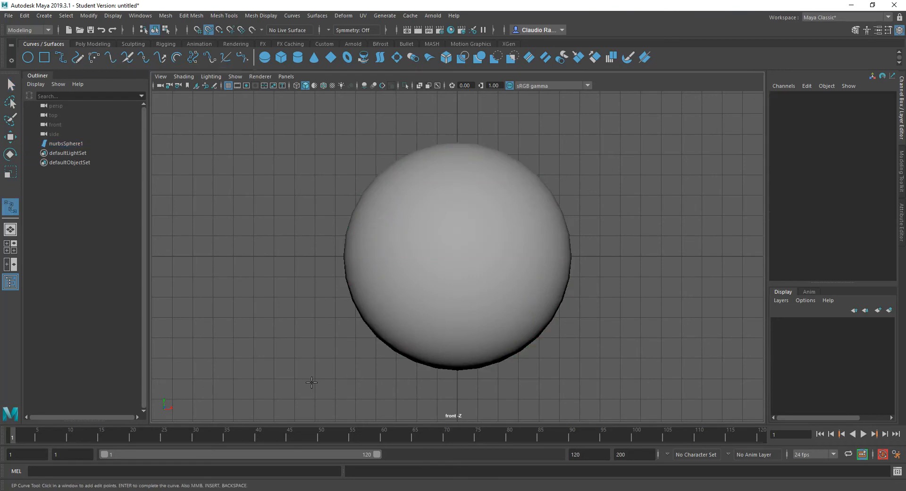
mouse_move(294, 380)
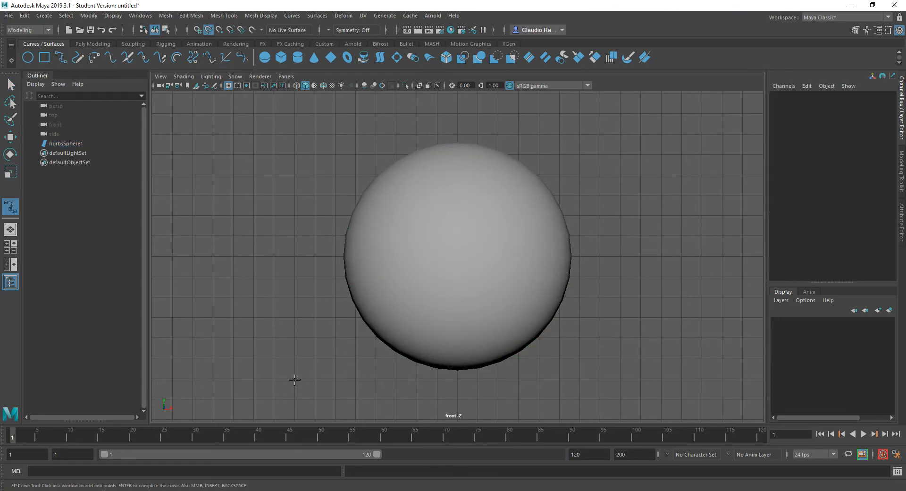
left_click(294, 380)
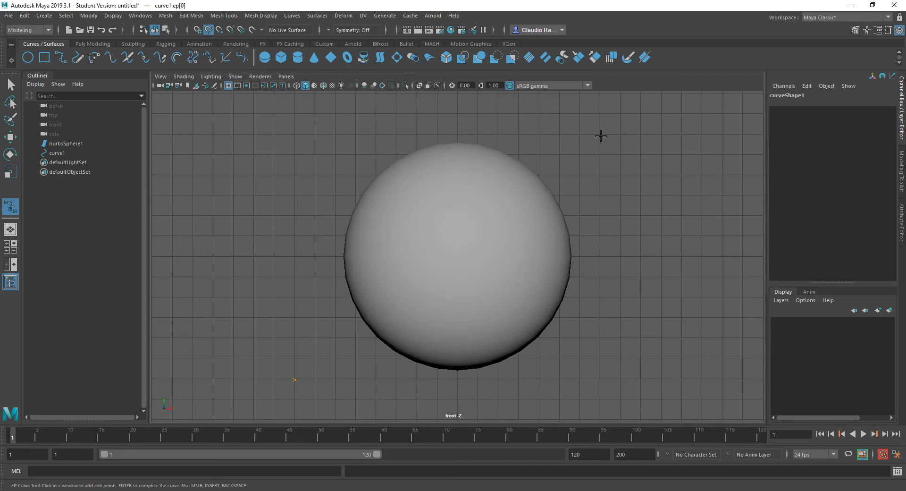
left_click(355, 347)
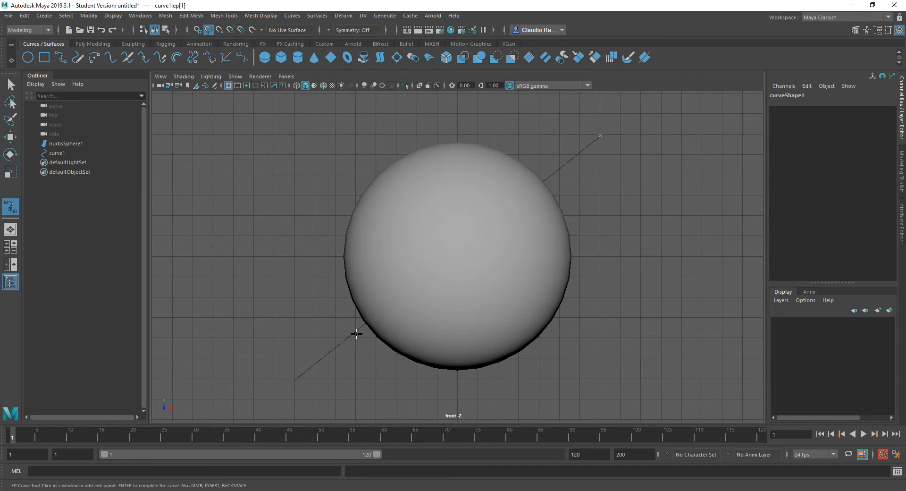
mouse_move(553, 179)
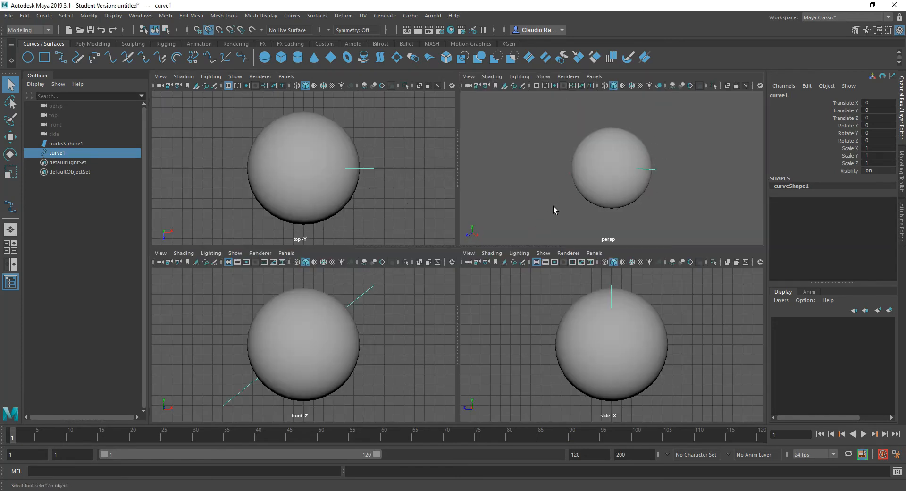
mouse_move(651, 178)
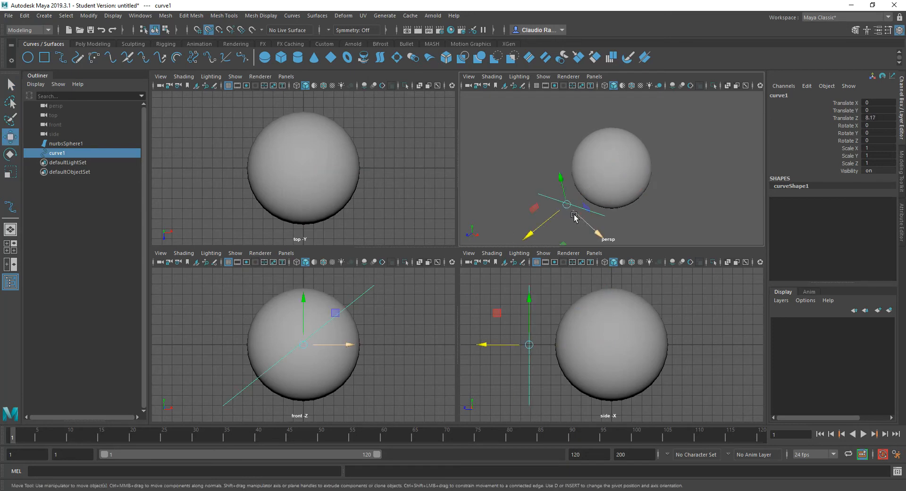
- Push the curve forward in Z past the sphere, then add the sphere to the selection
left_click_drag(575, 218, 623, 175)
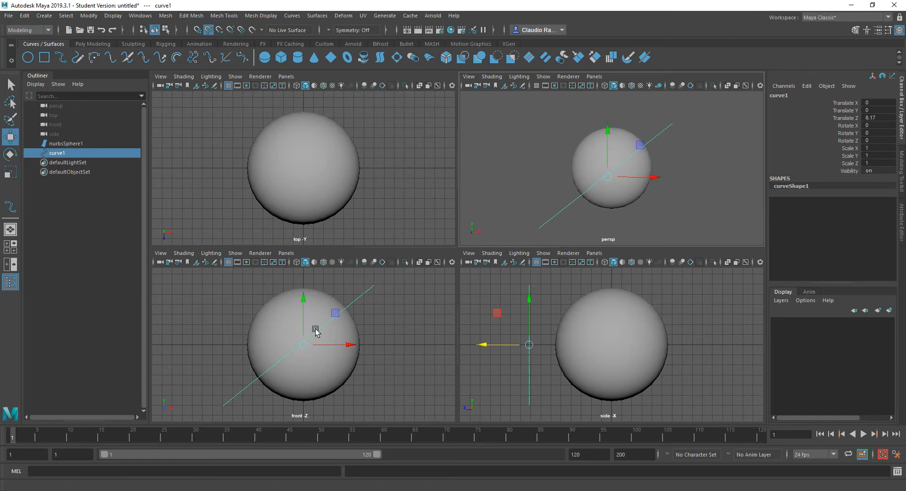
mouse_move(342, 329)
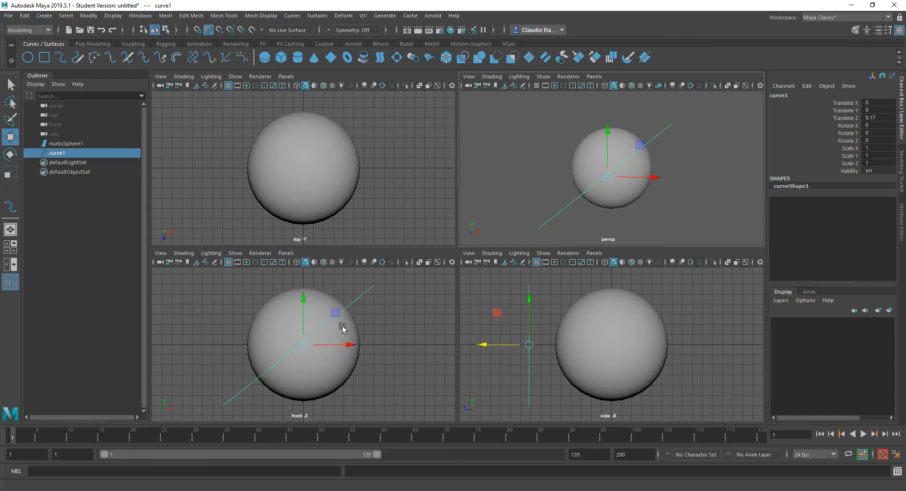
left_click(66, 144)
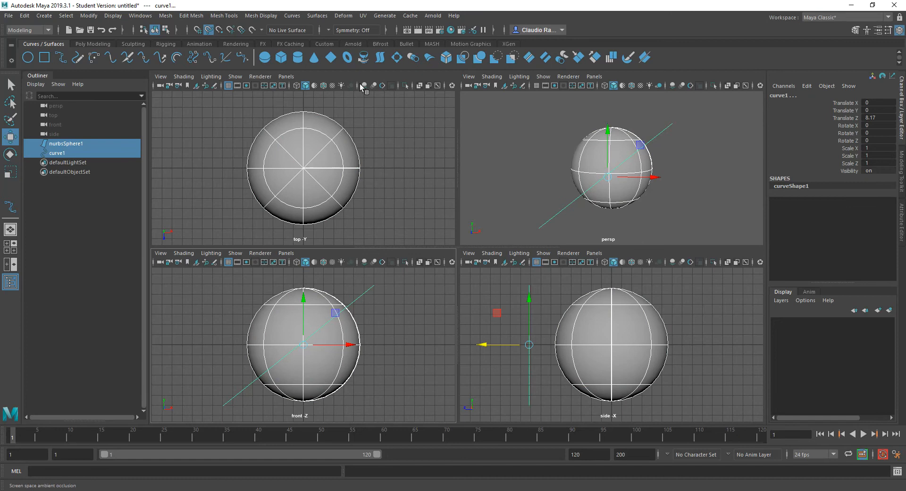
- Run Surfaces > Project Curve on Surface on the curve and sphere
left_click(317, 16)
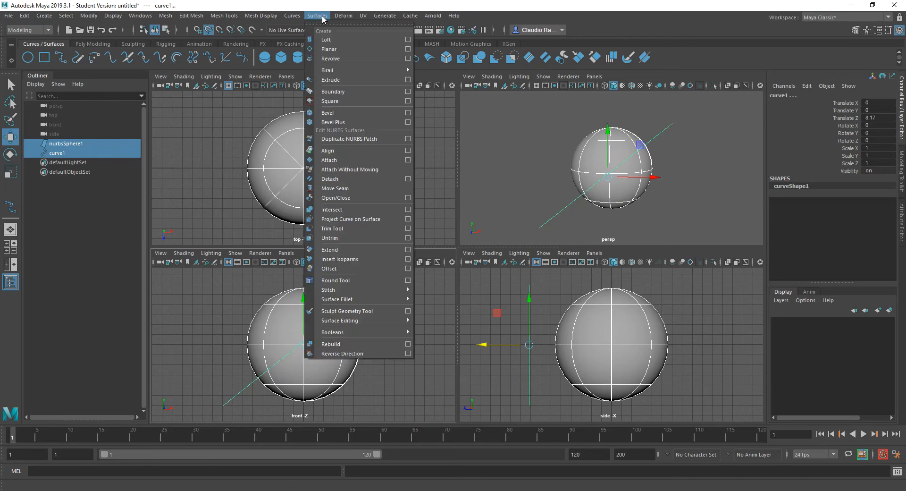
mouse_move(358, 220)
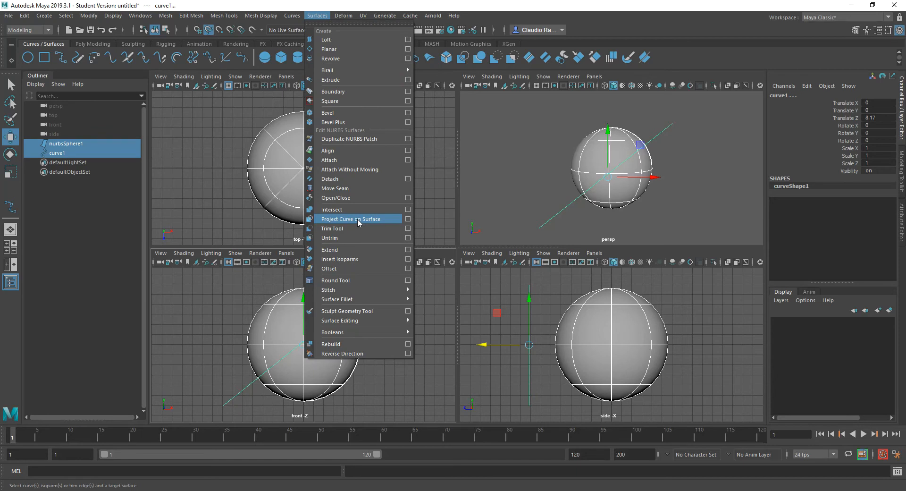
left_click(351, 219)
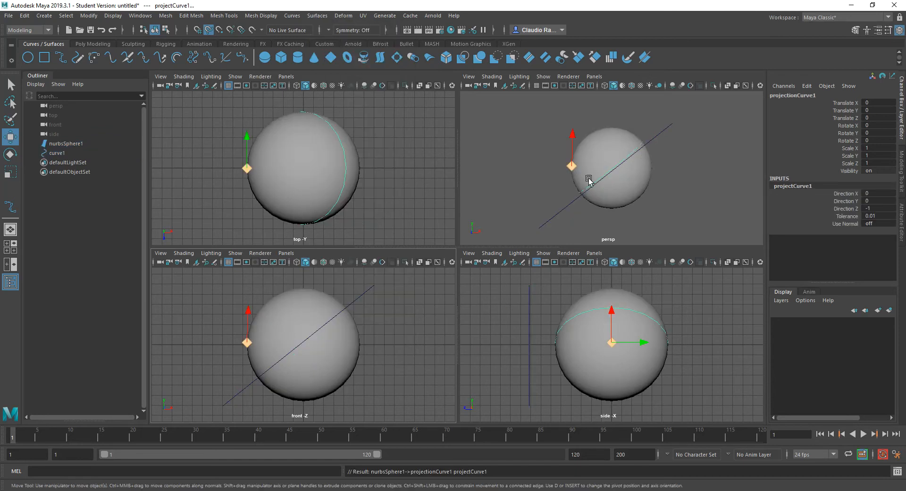
- Orbit the enlarged perspective view to inspect the projected curve on the sphere
key("Space")
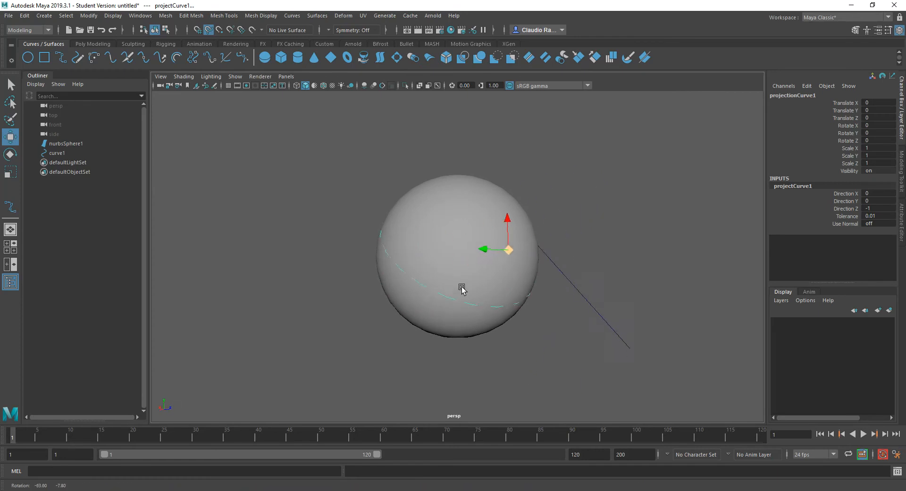
left_click_drag(462, 289, 381, 310)
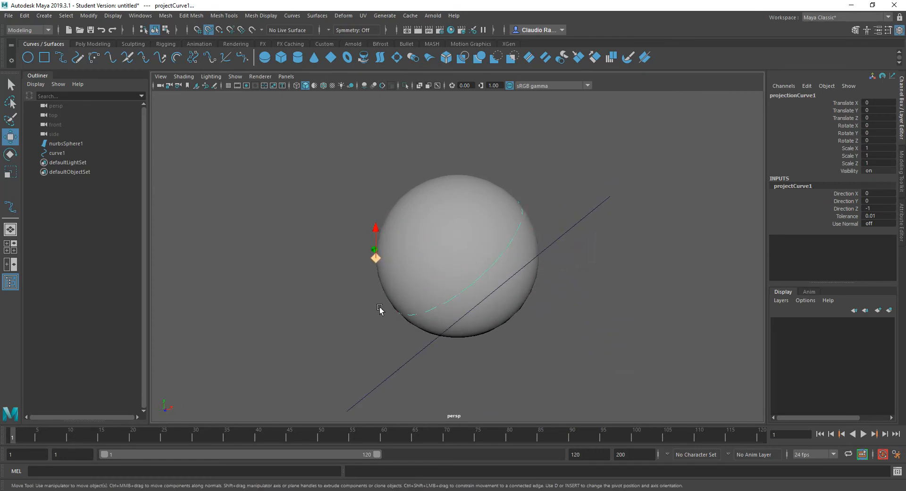
left_click_drag(381, 307, 539, 299)
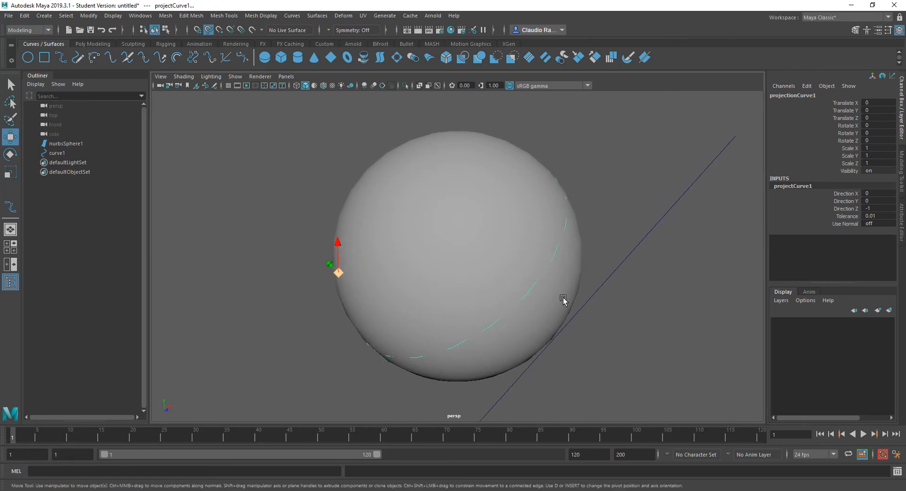
mouse_move(673, 219)
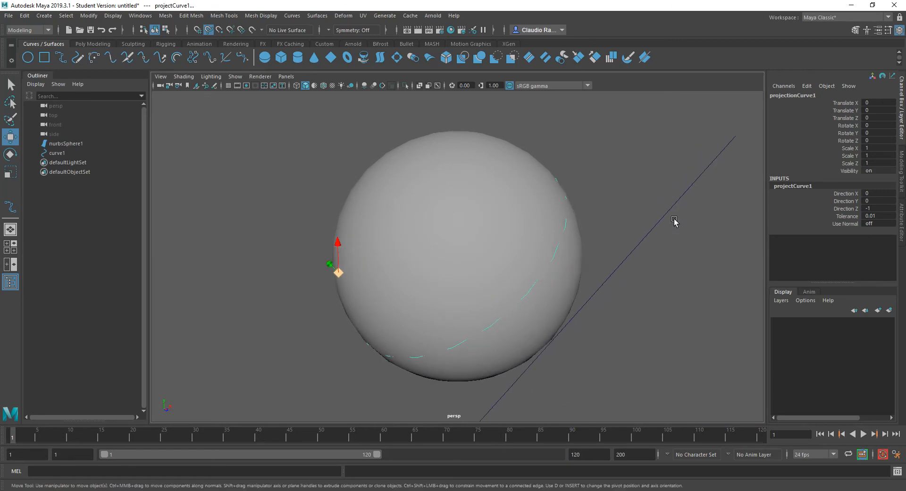
mouse_move(553, 255)
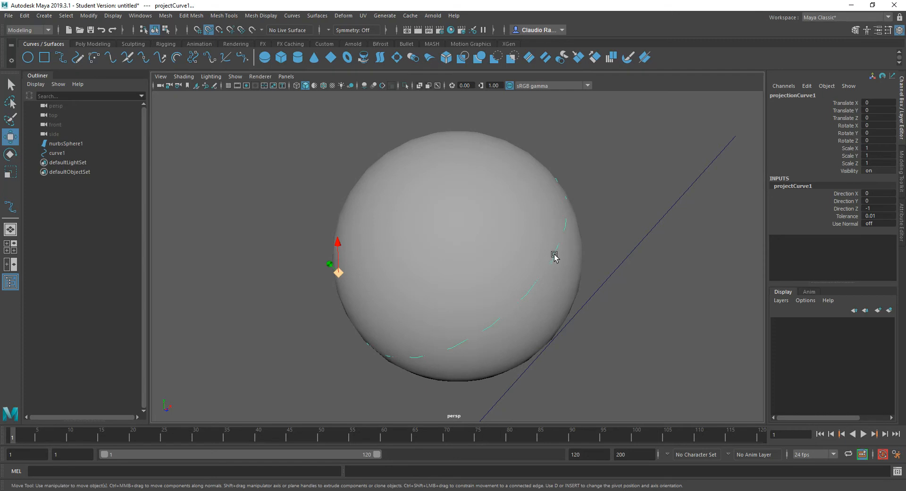
mouse_move(533, 360)
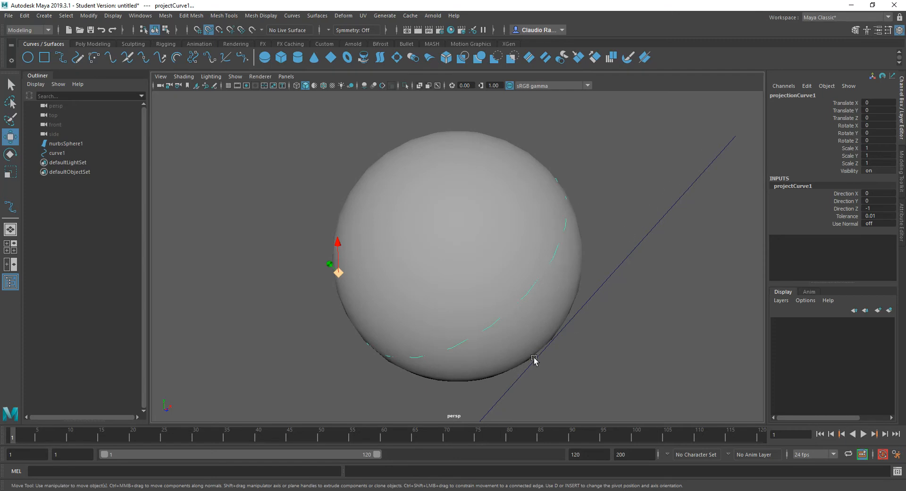
mouse_move(488, 328)
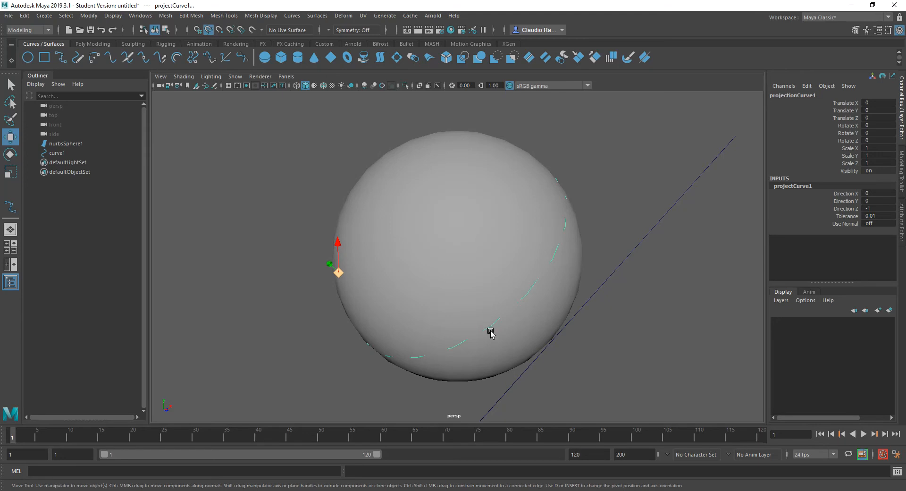
mouse_move(493, 333)
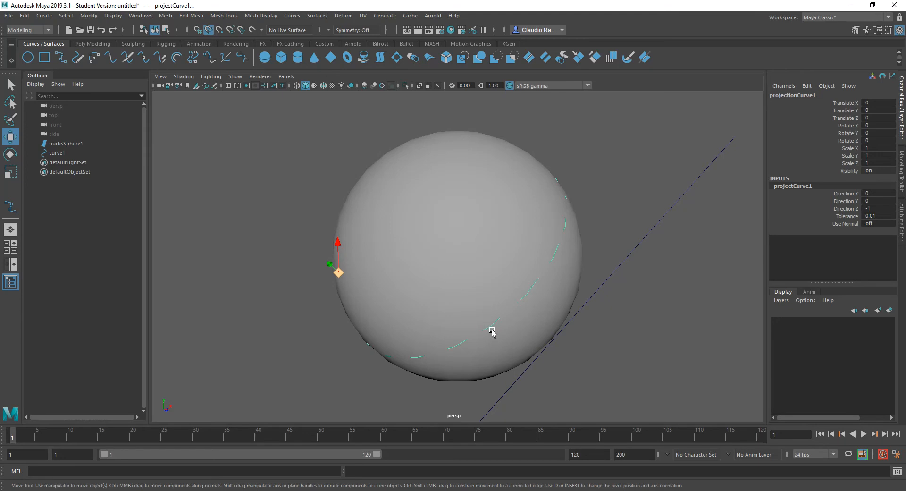
mouse_move(492, 325)
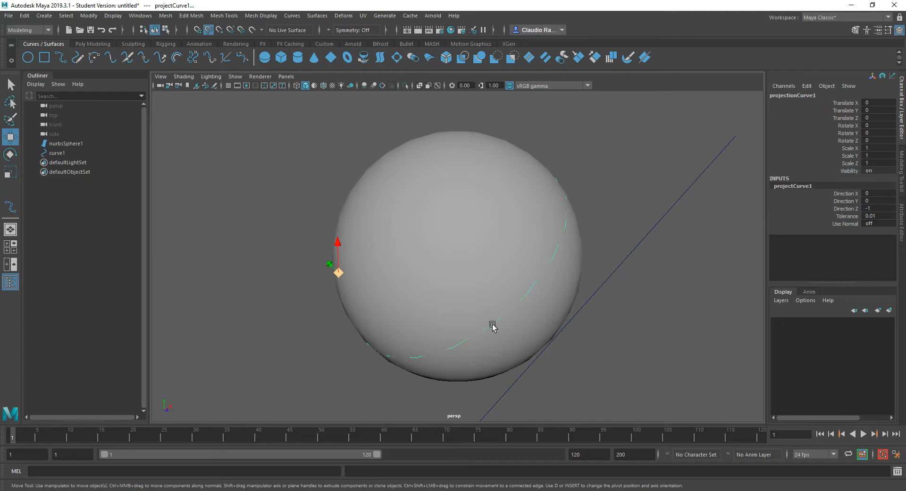
mouse_move(533, 305)
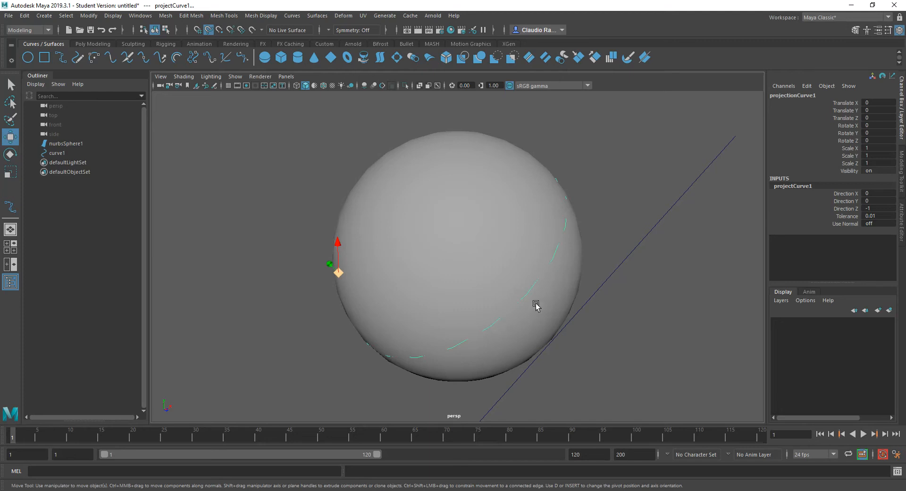
mouse_move(490, 281)
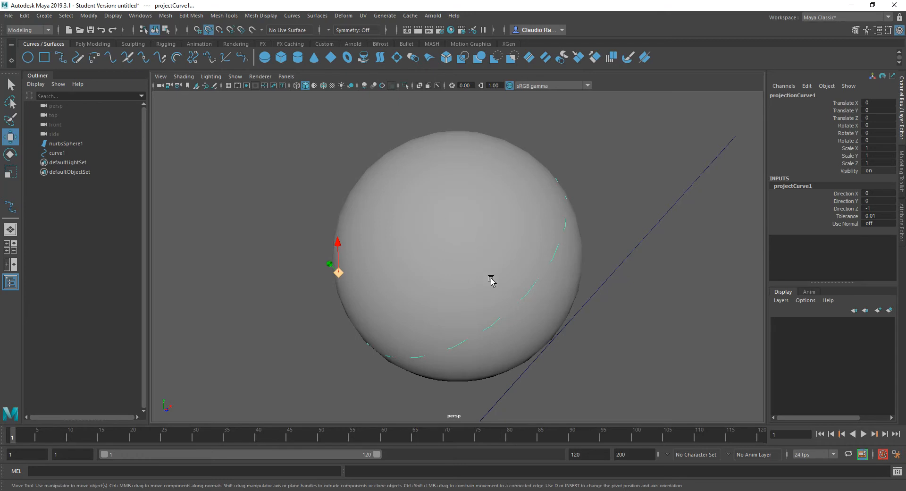
left_click_drag(491, 282, 448, 379)
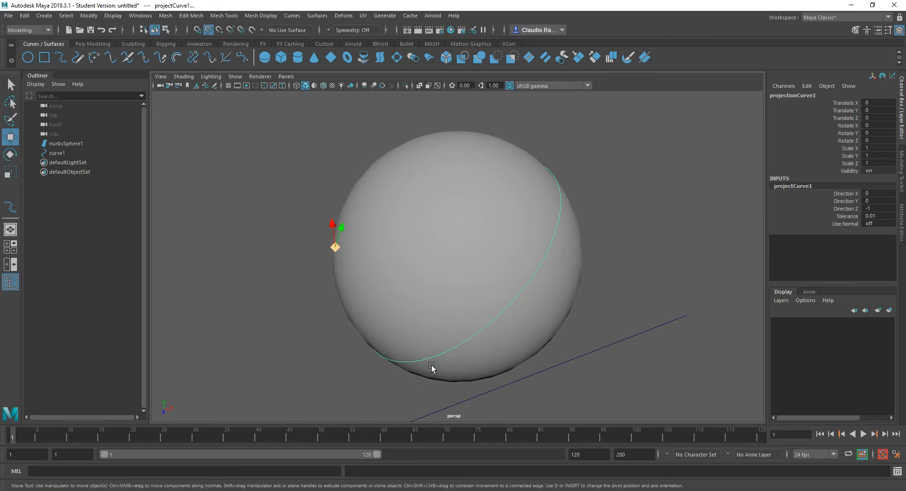
mouse_move(340, 242)
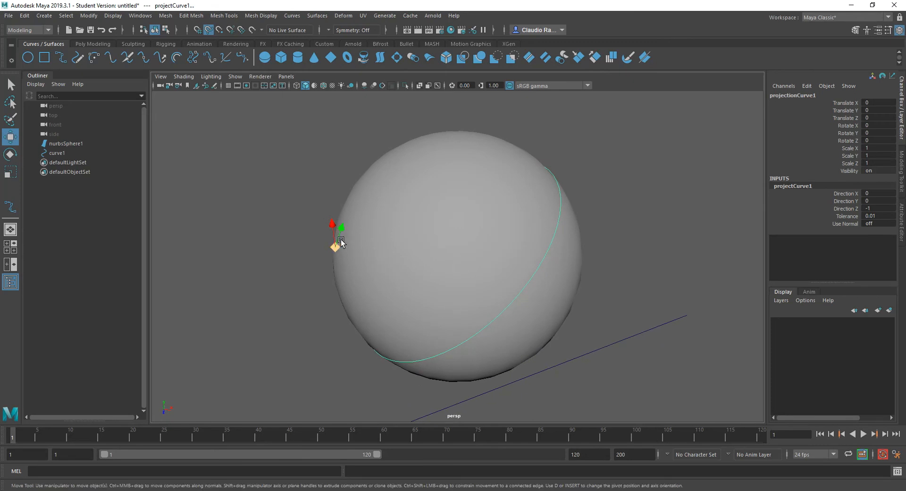
mouse_move(481, 313)
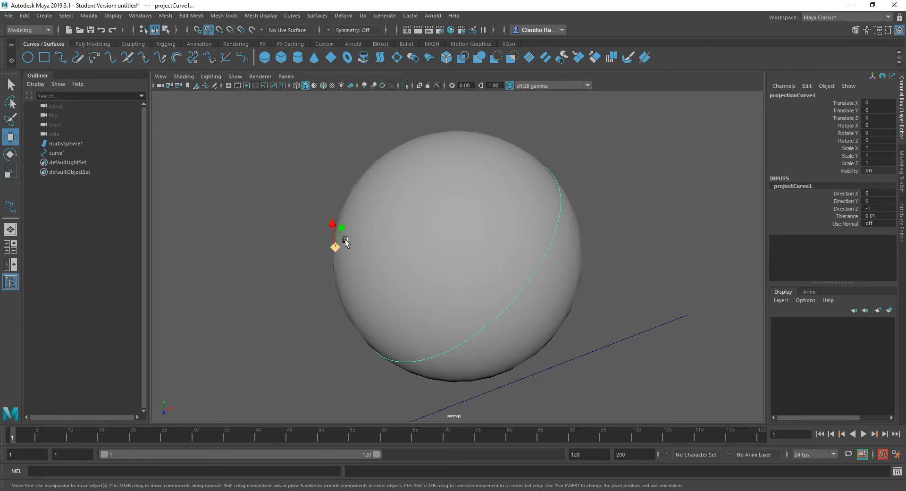
mouse_move(464, 353)
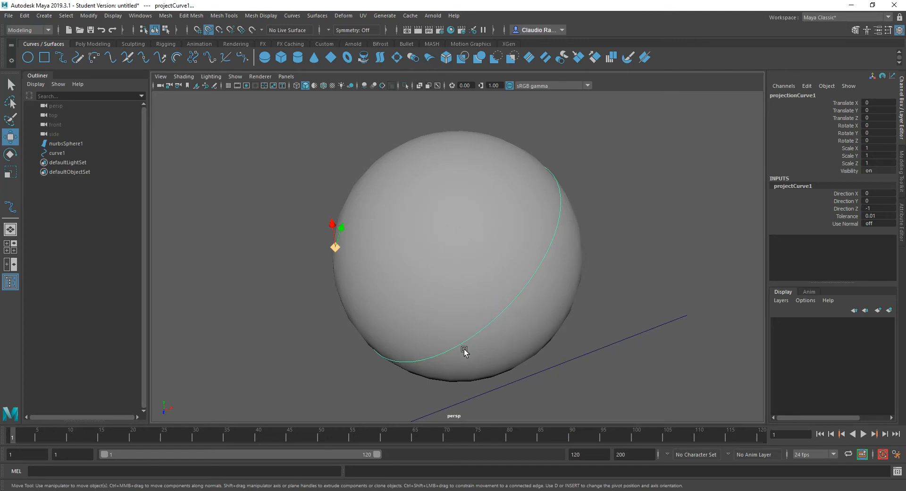
mouse_move(380, 300)
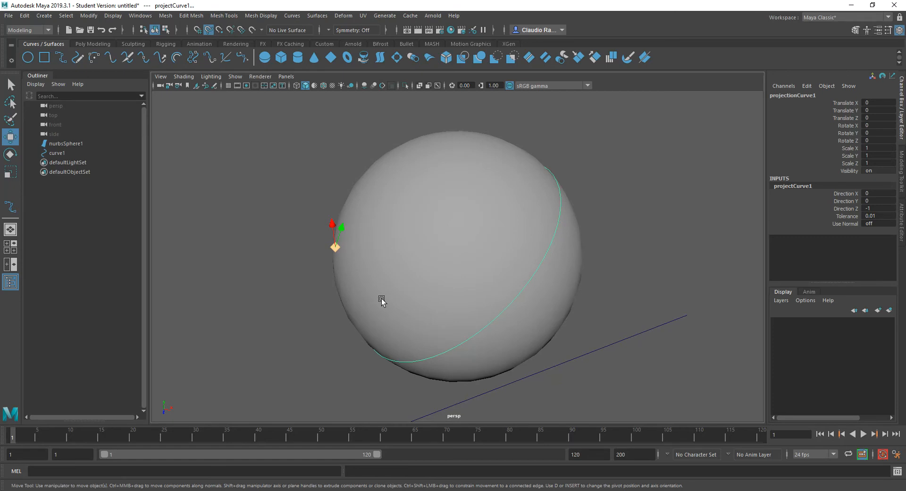
mouse_move(411, 282)
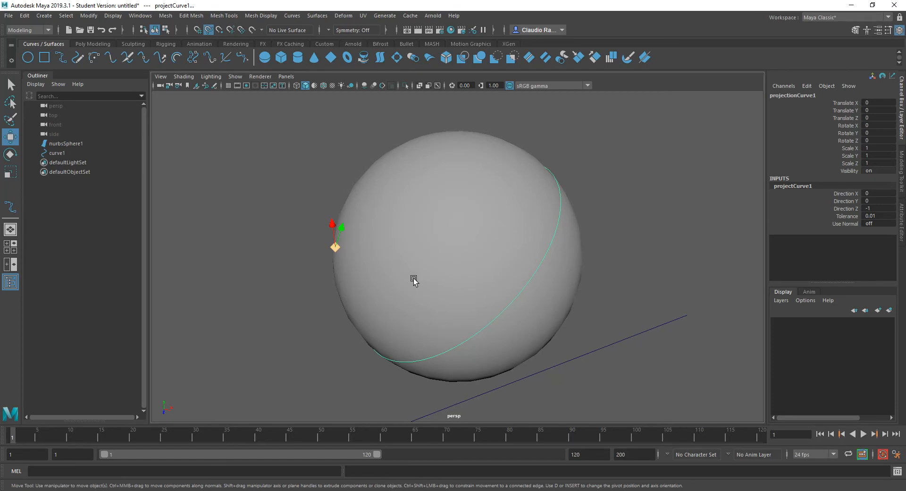
mouse_move(440, 300)
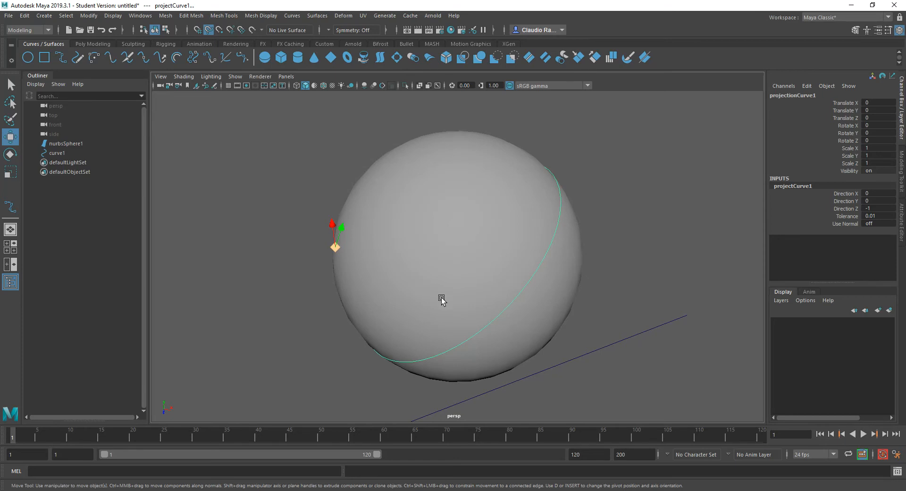
mouse_move(468, 261)
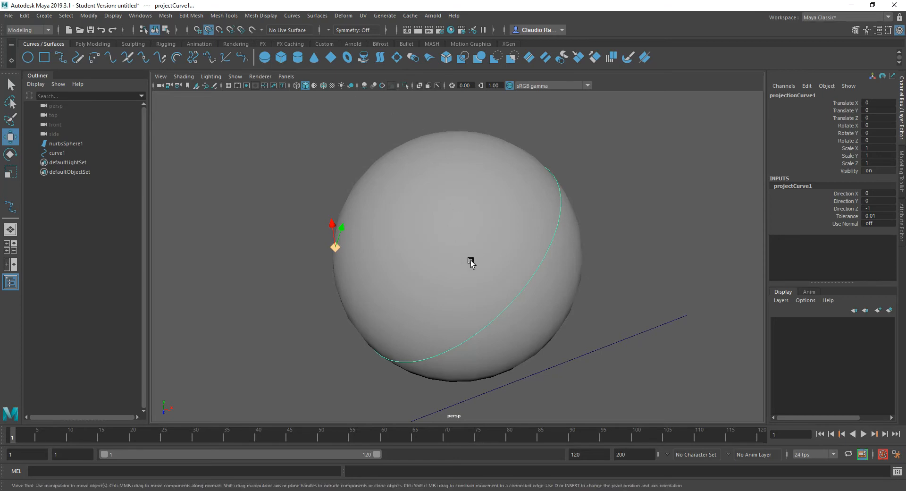
mouse_move(449, 298)
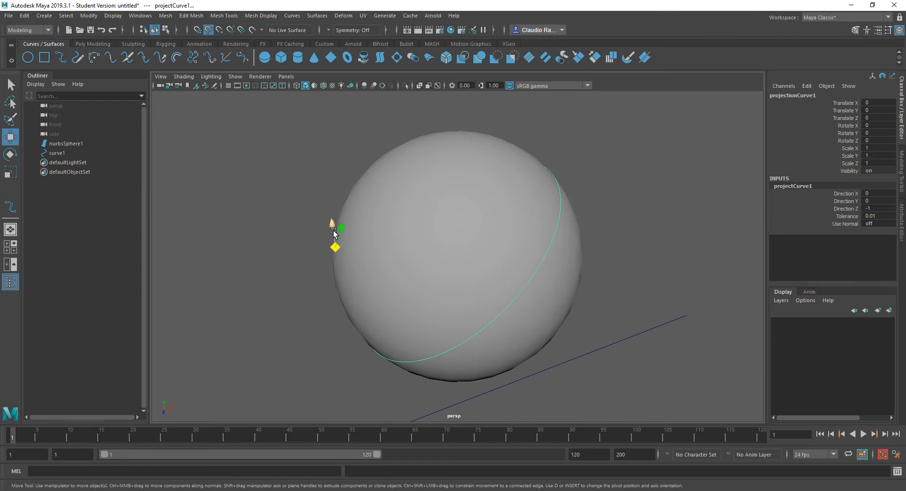
left_click_drag(335, 231, 442, 331)
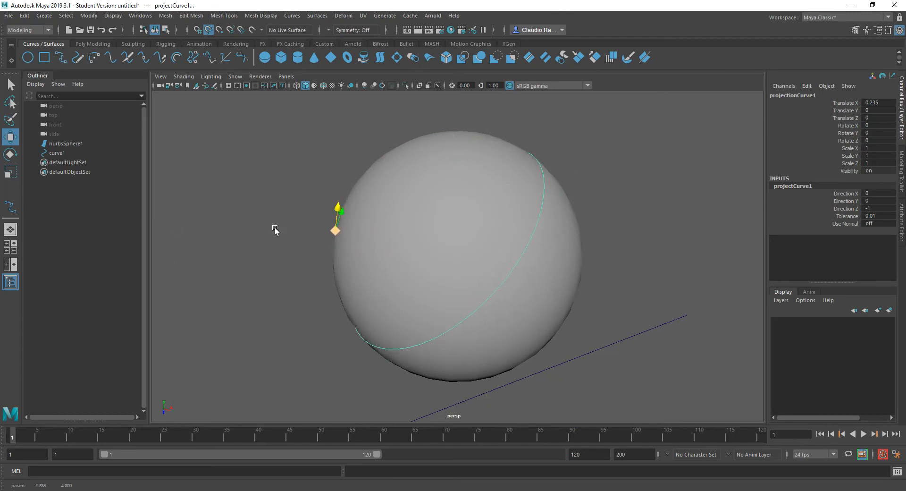
left_click_drag(335, 230, 339, 215)
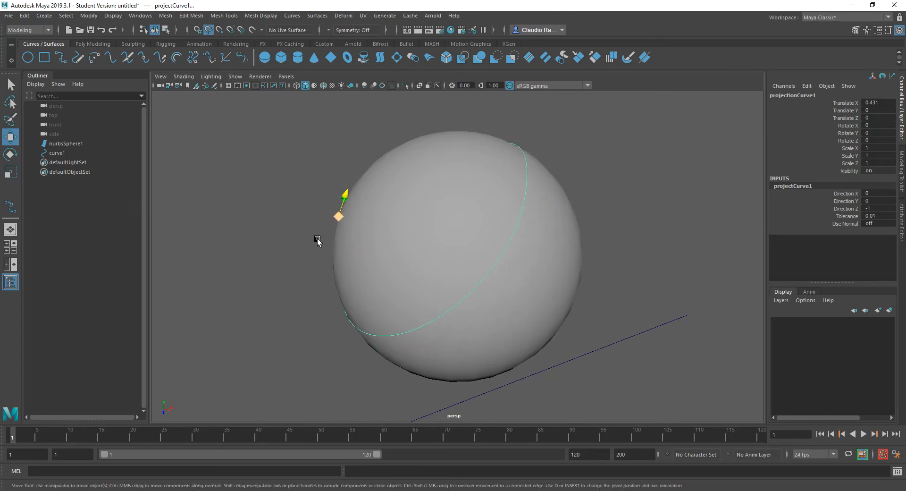
left_click_drag(340, 216, 335, 245)
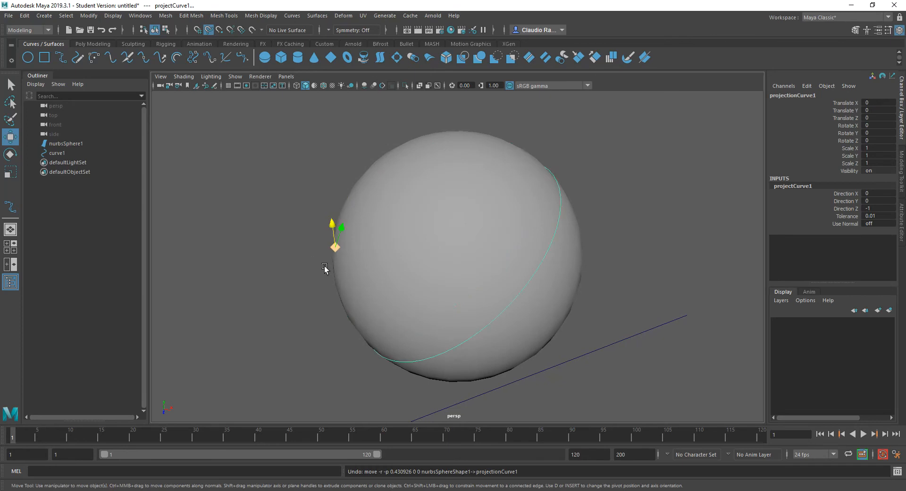
mouse_move(364, 266)
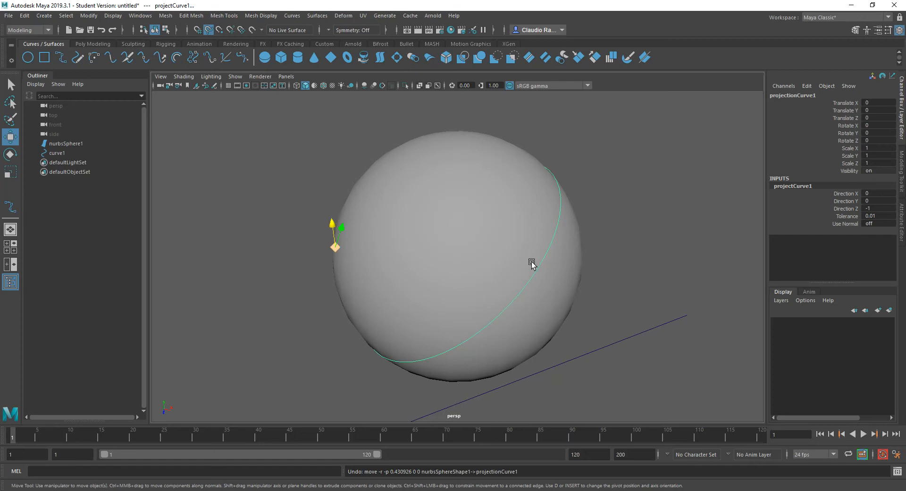
mouse_move(536, 264)
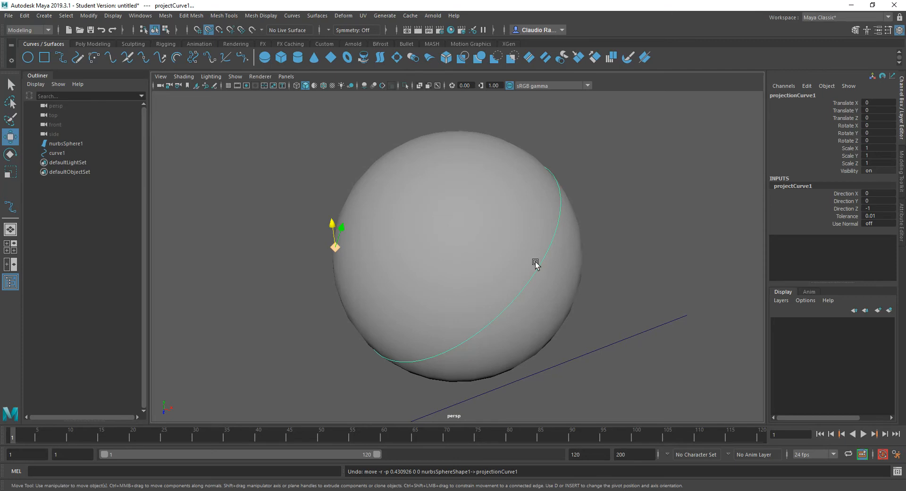
mouse_move(448, 249)
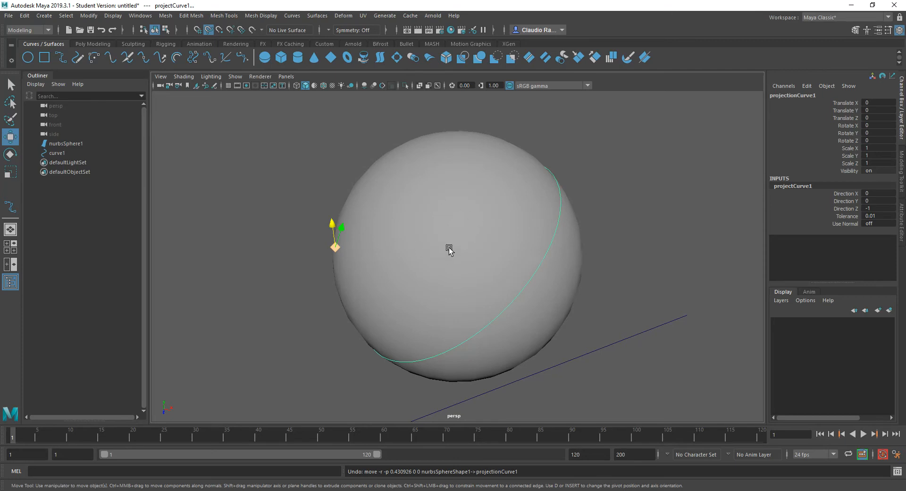
mouse_move(402, 273)
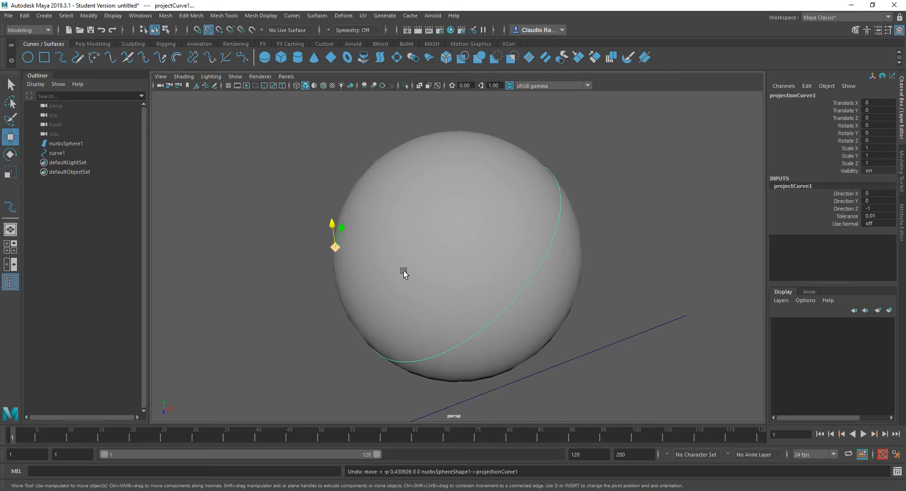
mouse_move(405, 221)
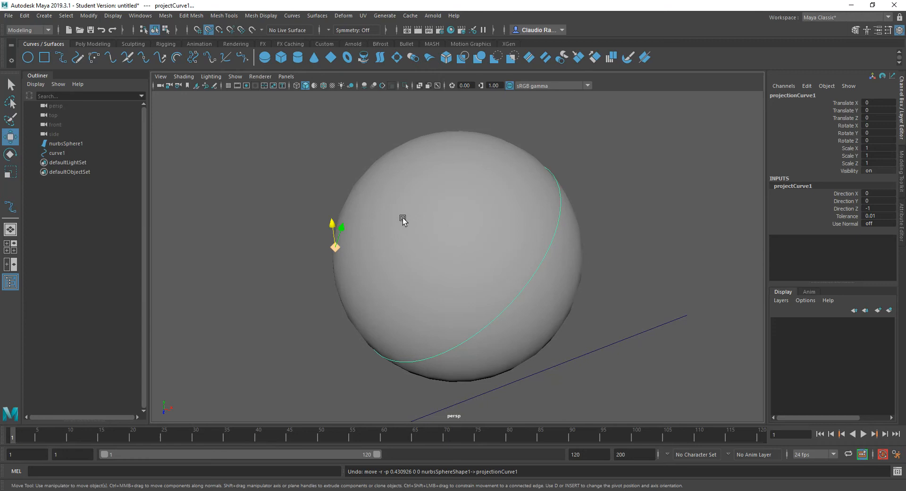
mouse_move(409, 241)
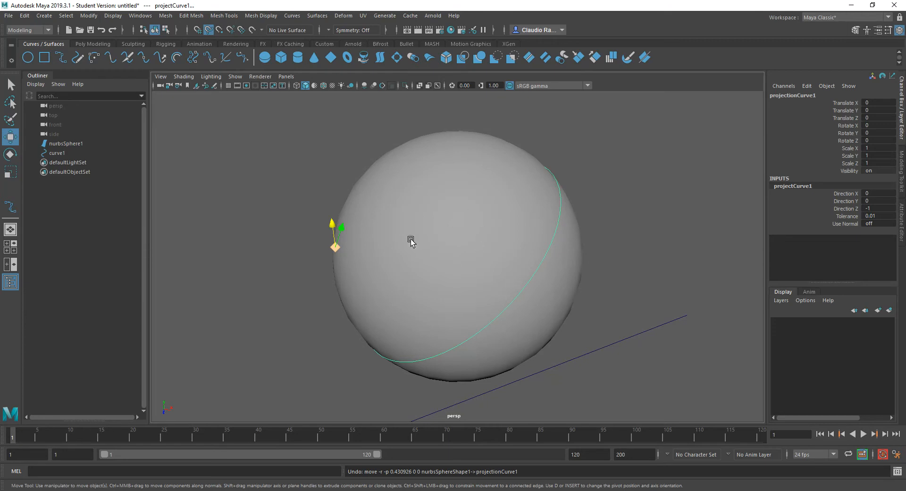
mouse_move(476, 246)
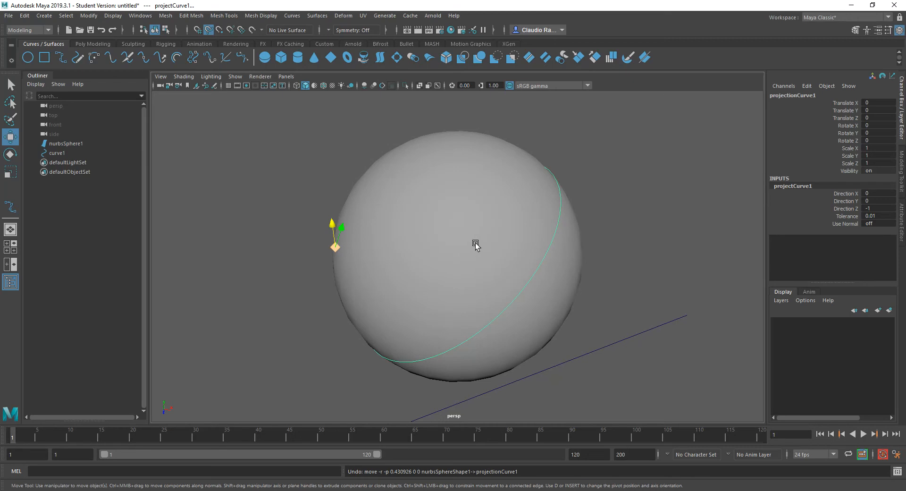
mouse_move(566, 357)
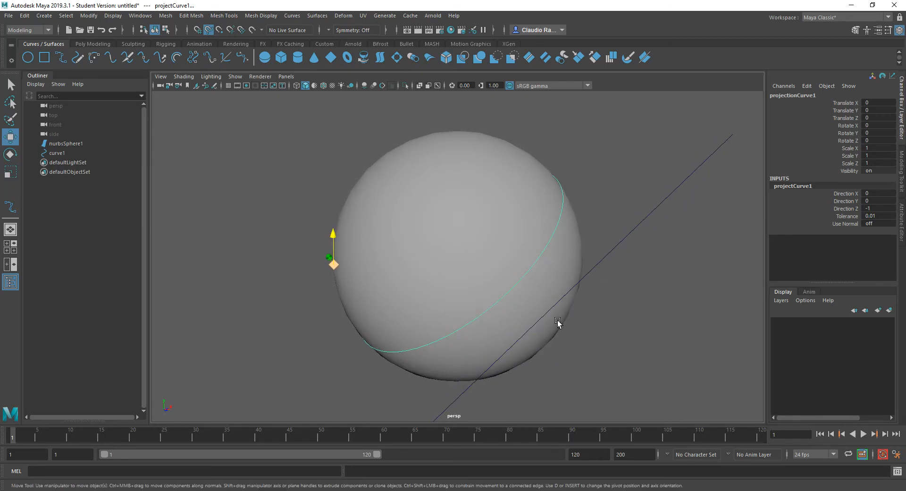
mouse_move(561, 239)
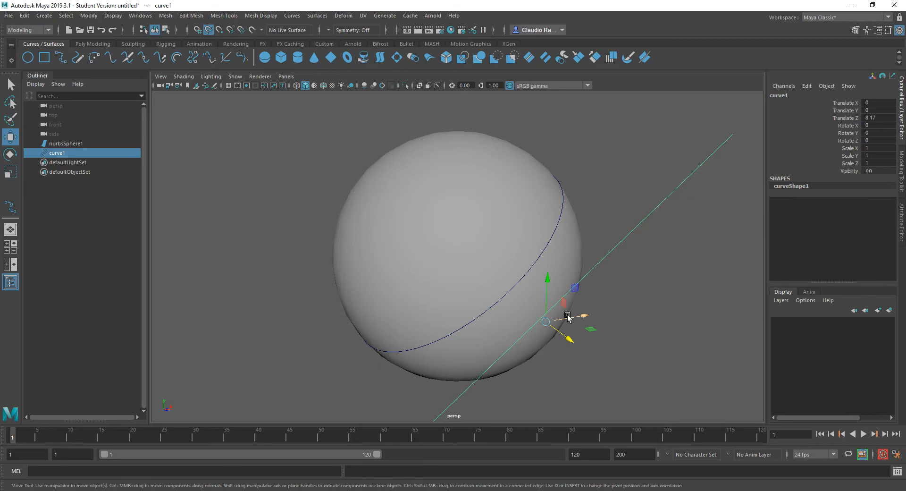
left_click_drag(547, 316, 547, 259)
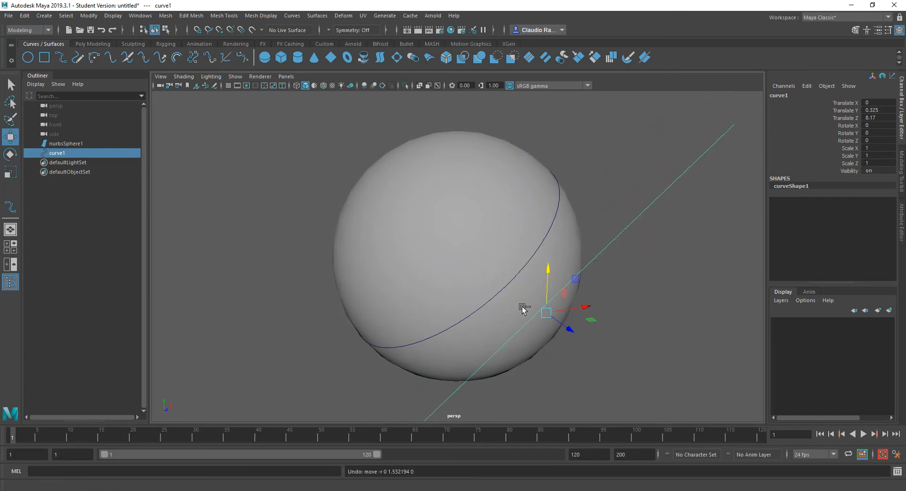
mouse_move(459, 236)
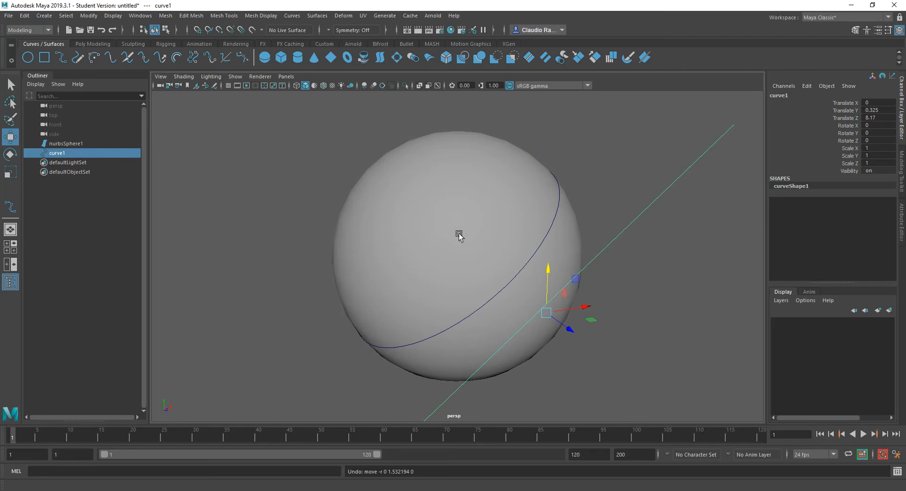
left_click_drag(460, 236, 500, 265)
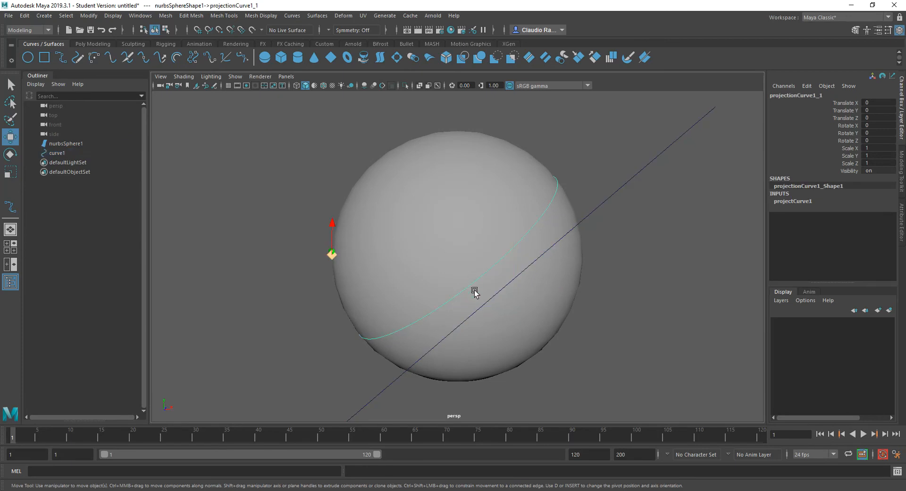
mouse_move(495, 291)
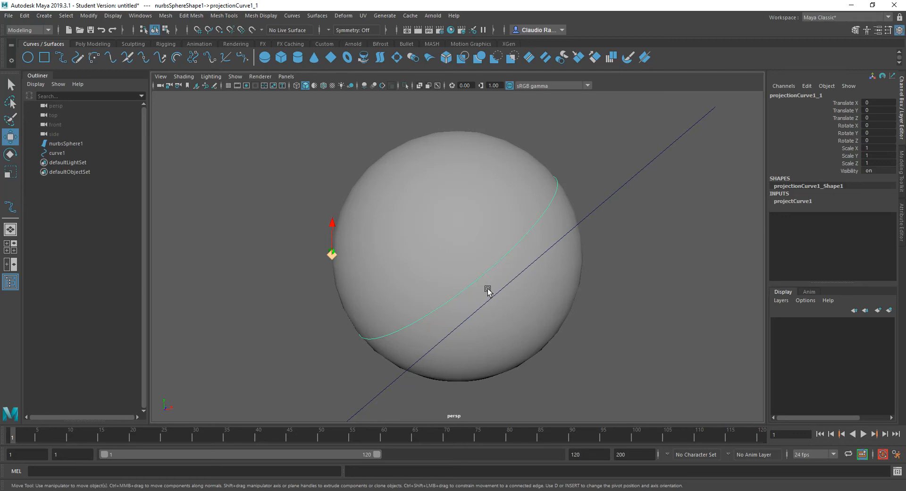
mouse_move(489, 323)
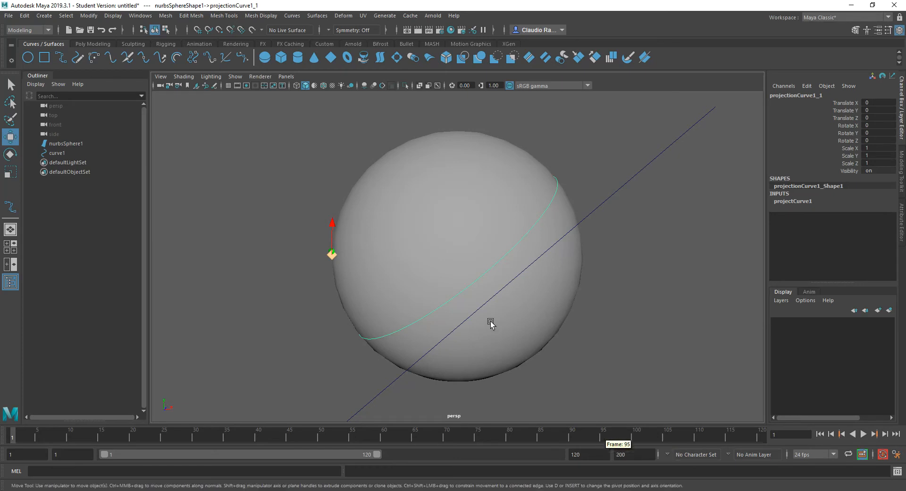
mouse_move(474, 285)
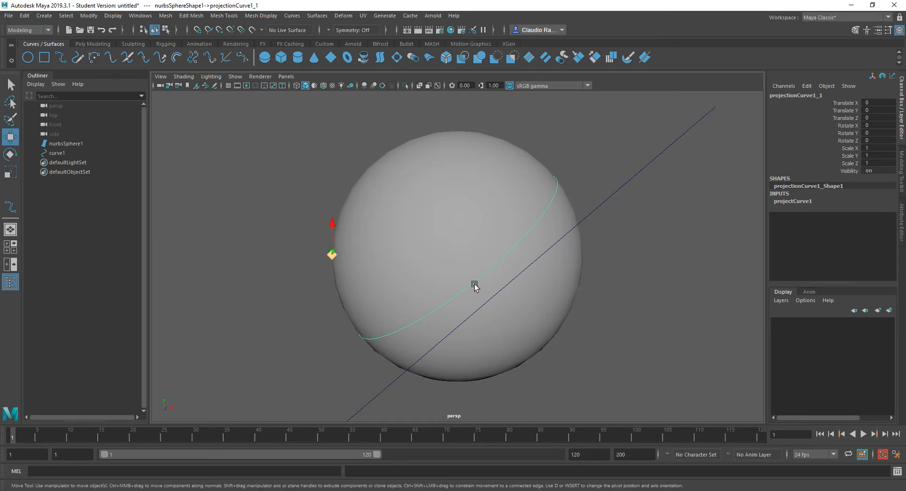
mouse_move(476, 312)
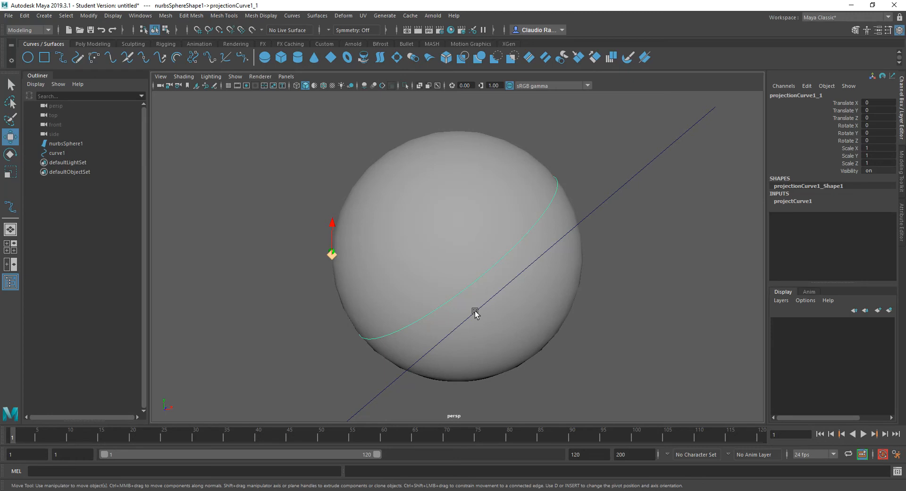
mouse_move(466, 294)
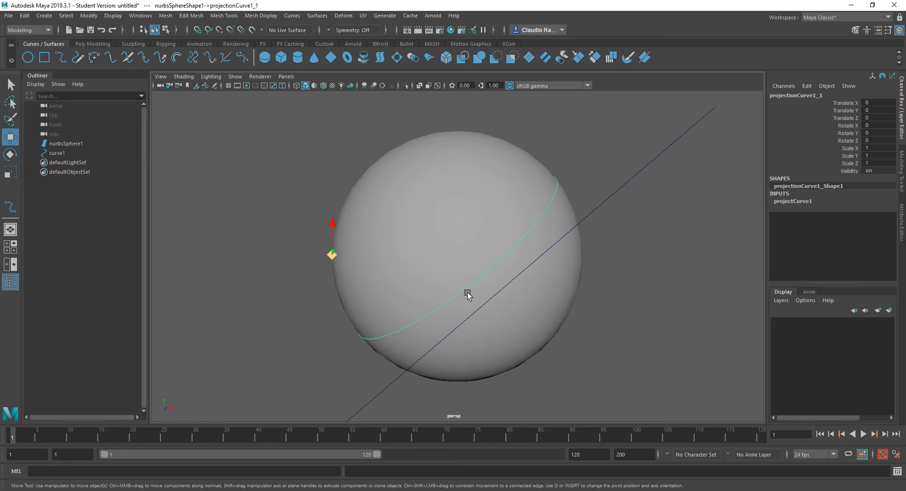
mouse_move(435, 308)
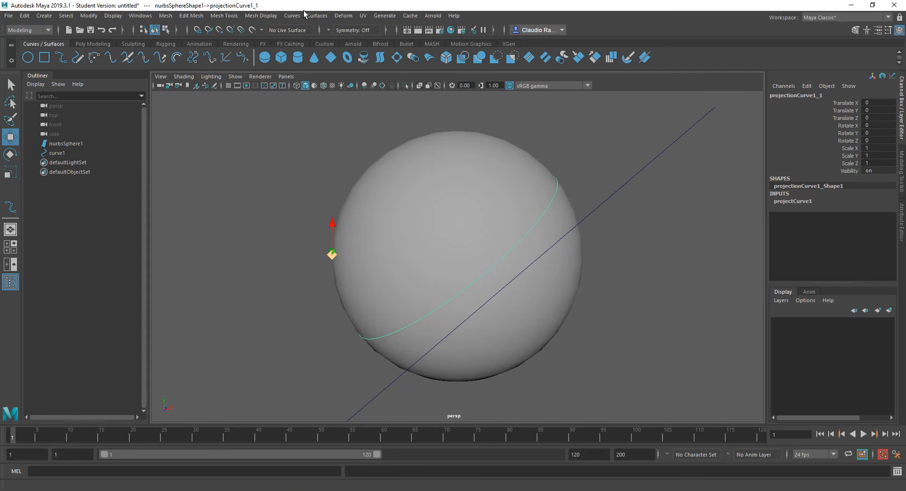
- Run Curves > Duplicate Surface Curves to copy the projected curve as duplicatedCurve1
left_click(287, 16)
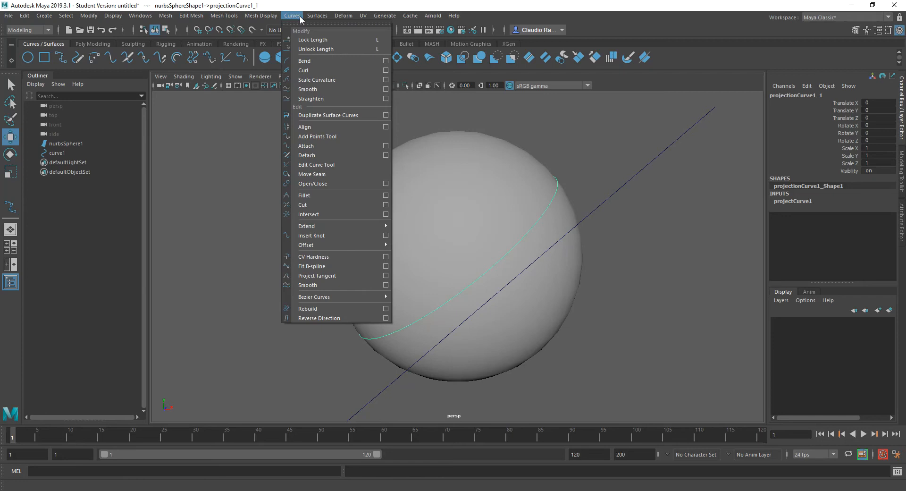
mouse_move(329, 115)
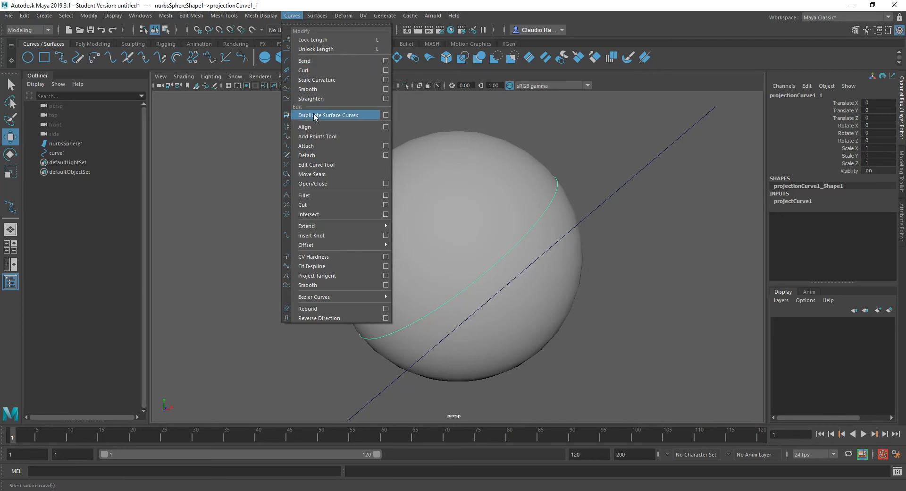
left_click(328, 115)
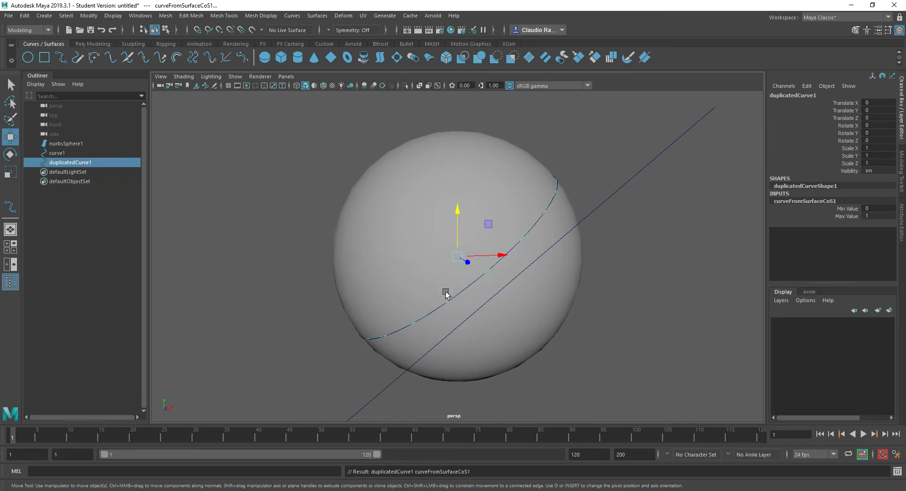
mouse_move(452, 301)
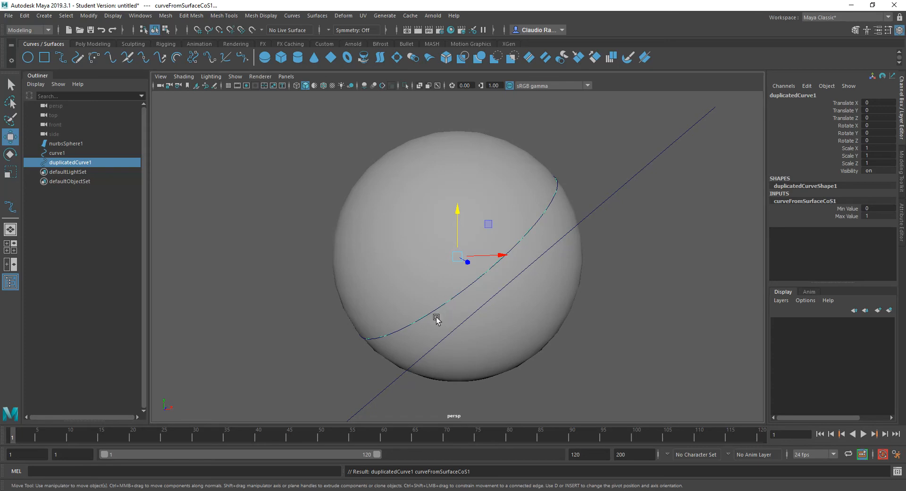
mouse_move(434, 314)
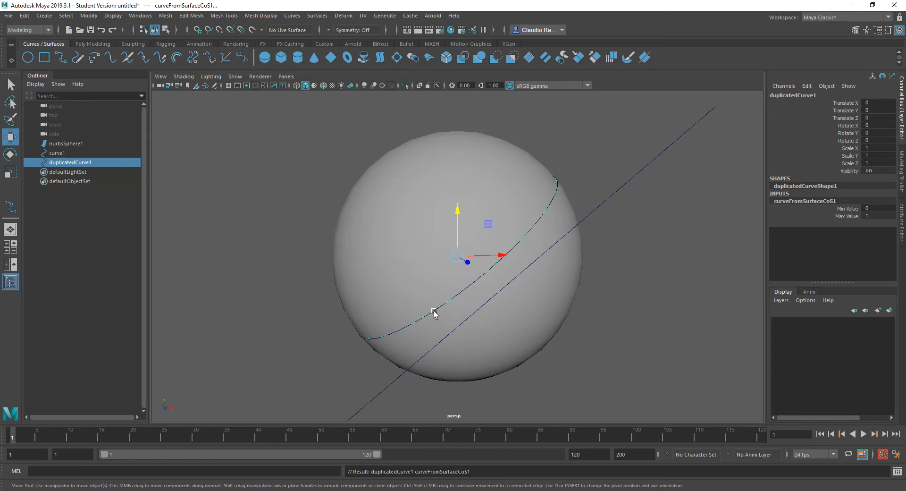
mouse_move(399, 334)
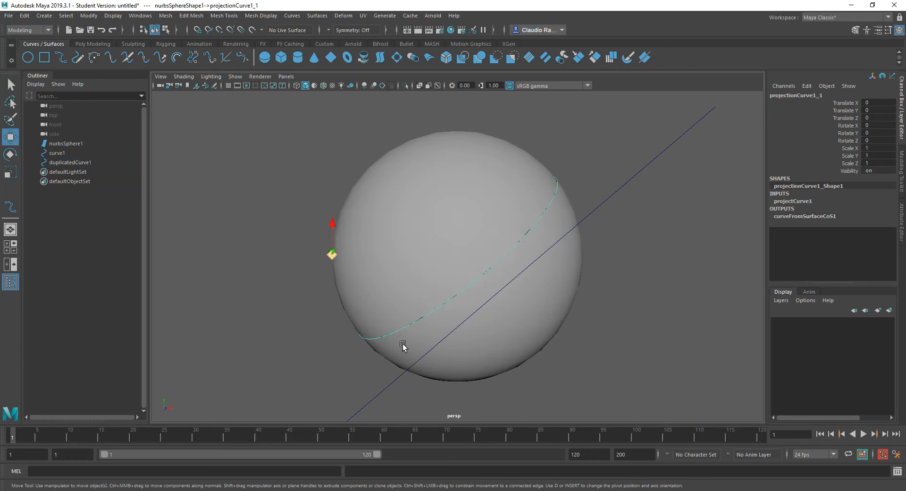
mouse_move(400, 344)
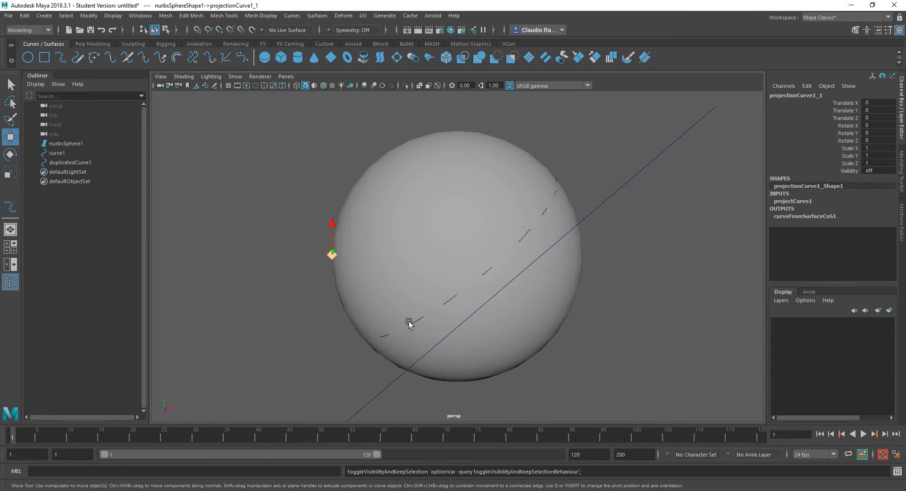
mouse_move(417, 334)
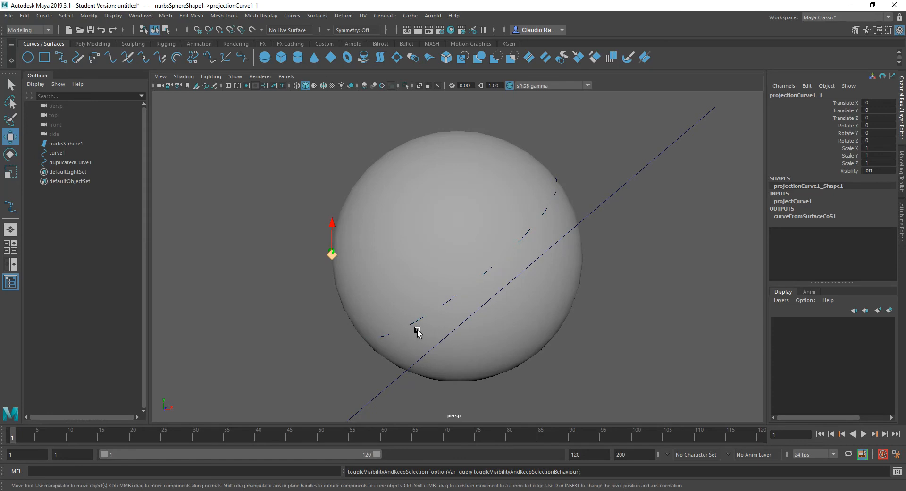
- Test-move duplicatedCurve1 and the straight line to confirm the duplicate stays independent on the sphere
left_click(70, 163)
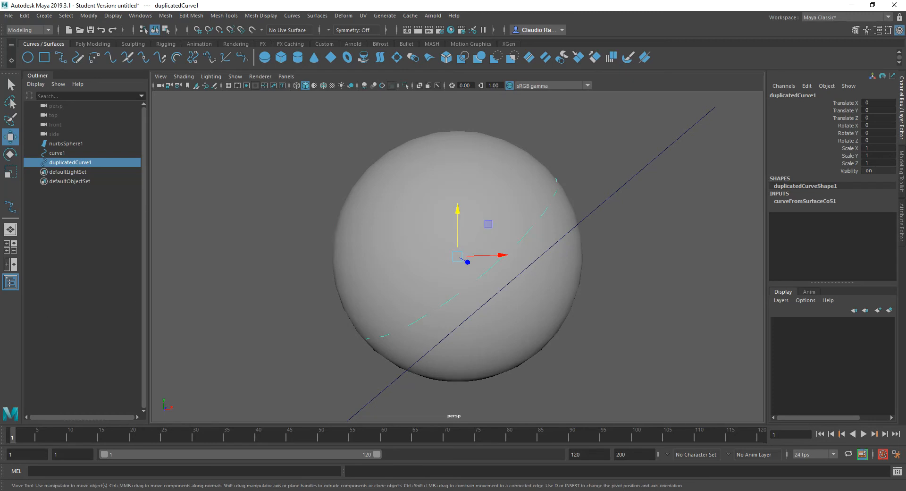
mouse_move(487, 184)
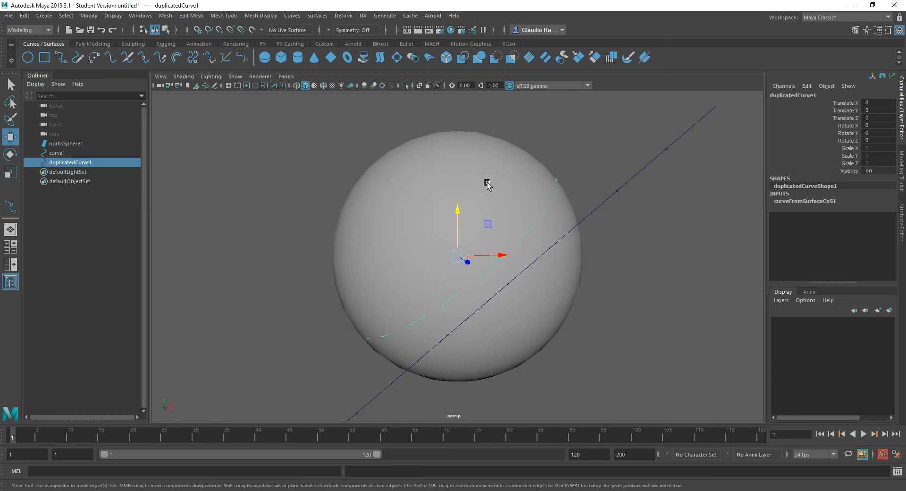
mouse_move(477, 264)
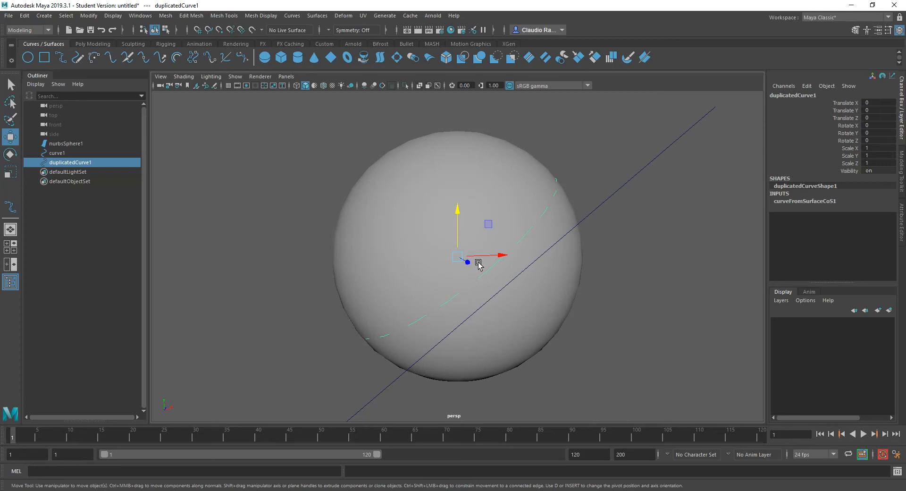
mouse_move(470, 275)
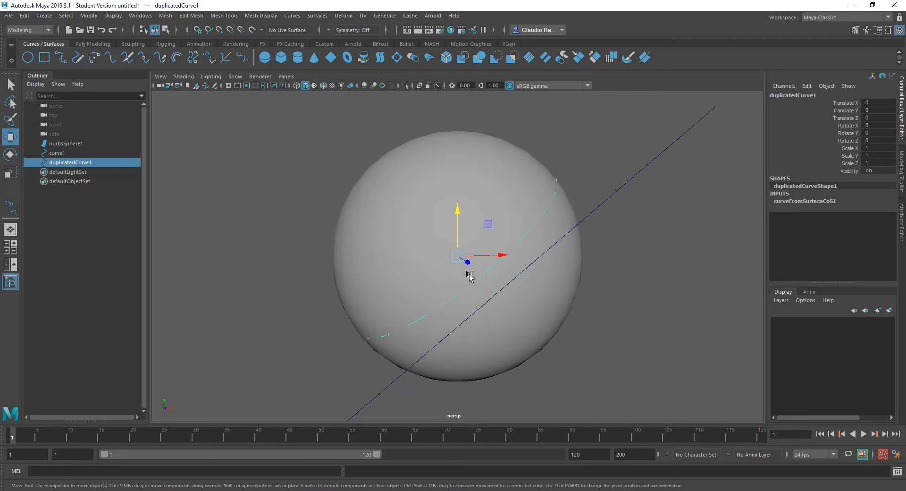
left_click_drag(468, 261, 480, 269)
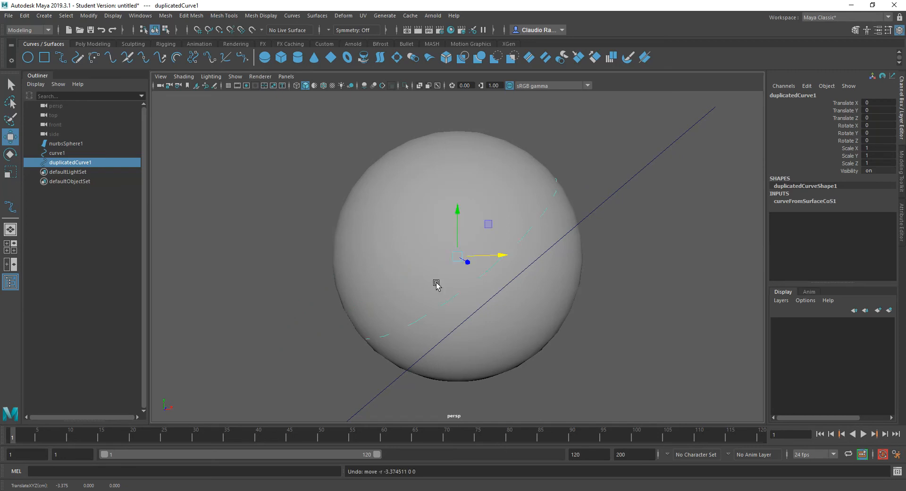
mouse_move(566, 170)
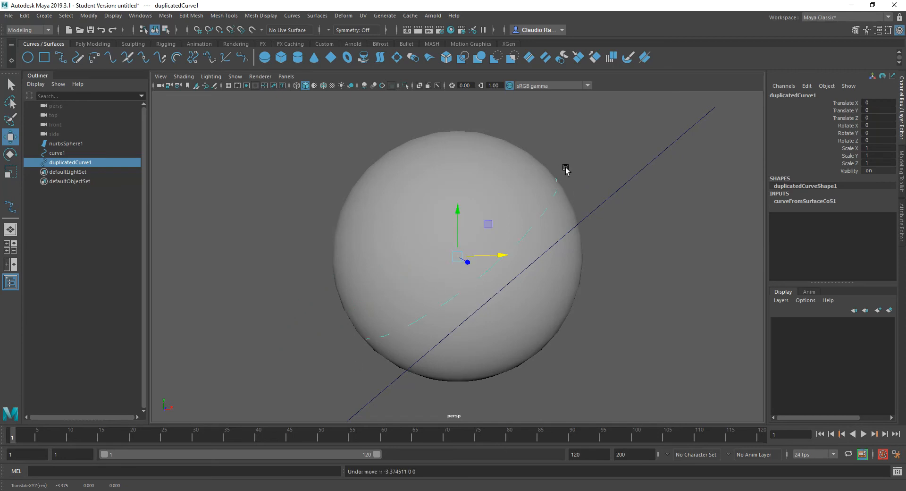
mouse_move(398, 306)
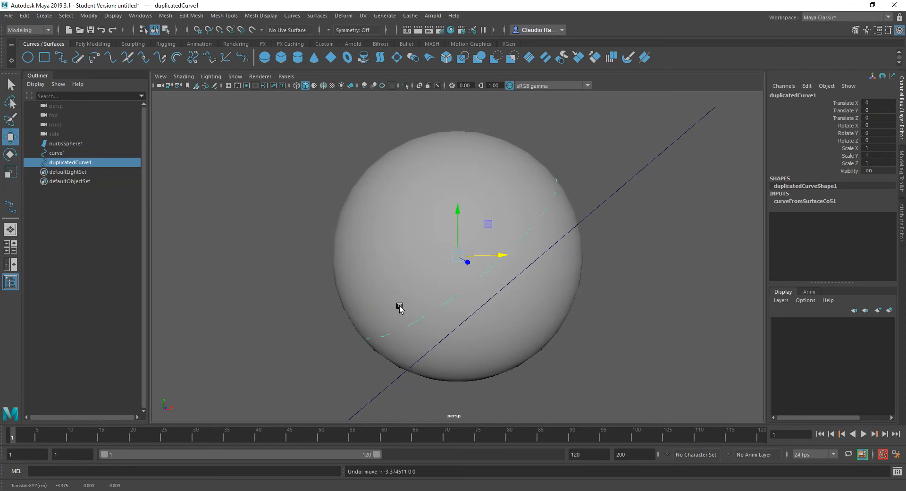
mouse_move(453, 334)
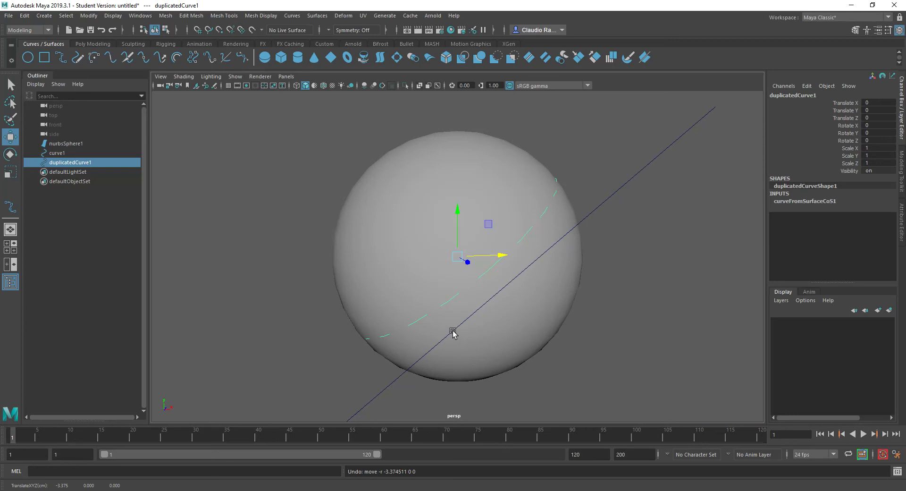
left_click(57, 153)
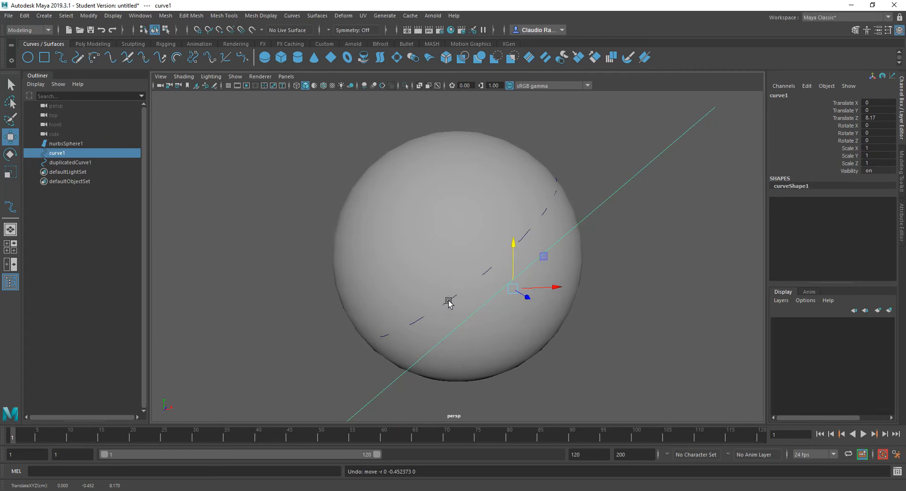
left_click(69, 163)
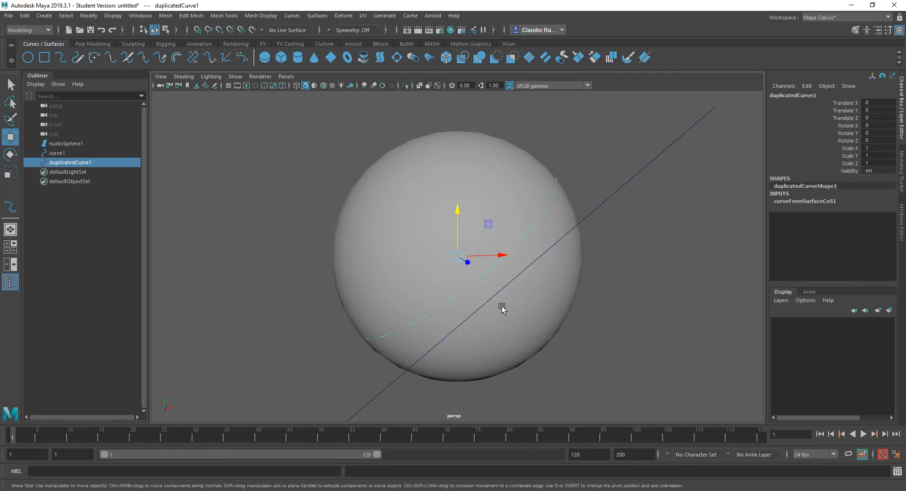
left_click(57, 153)
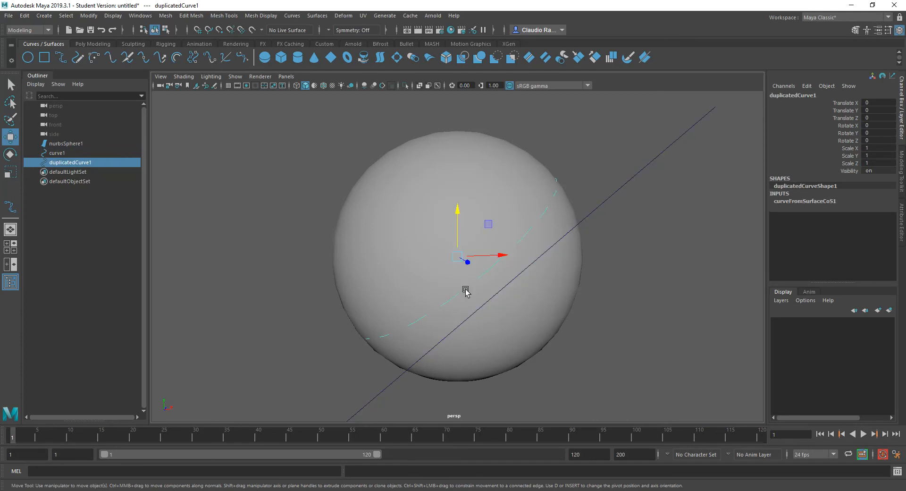
mouse_move(440, 311)
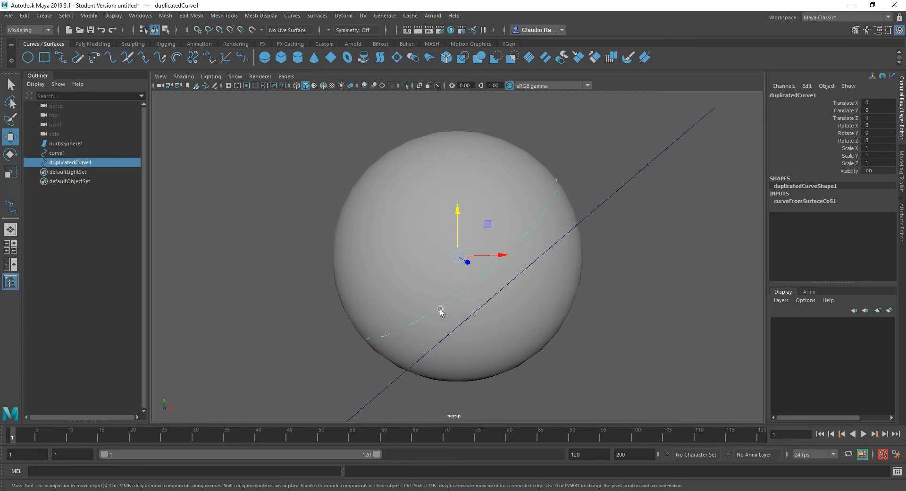
mouse_move(446, 327)
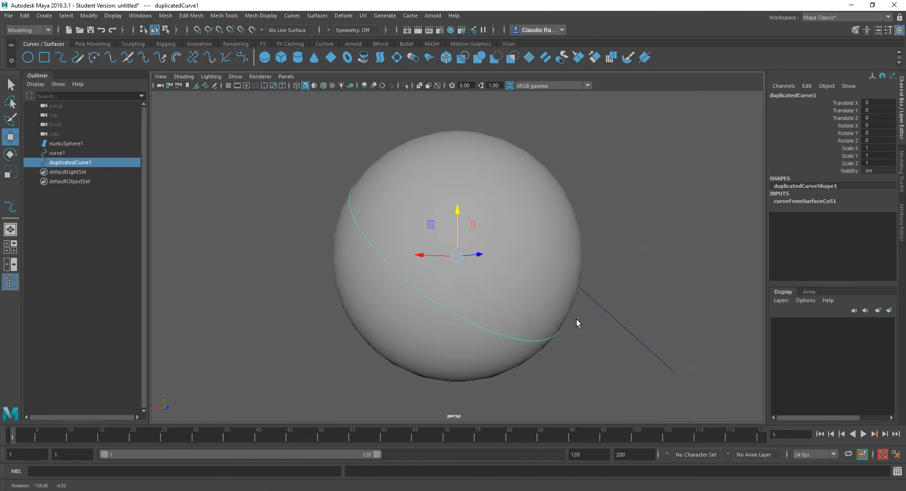
left_click_drag(576, 322, 427, 335)
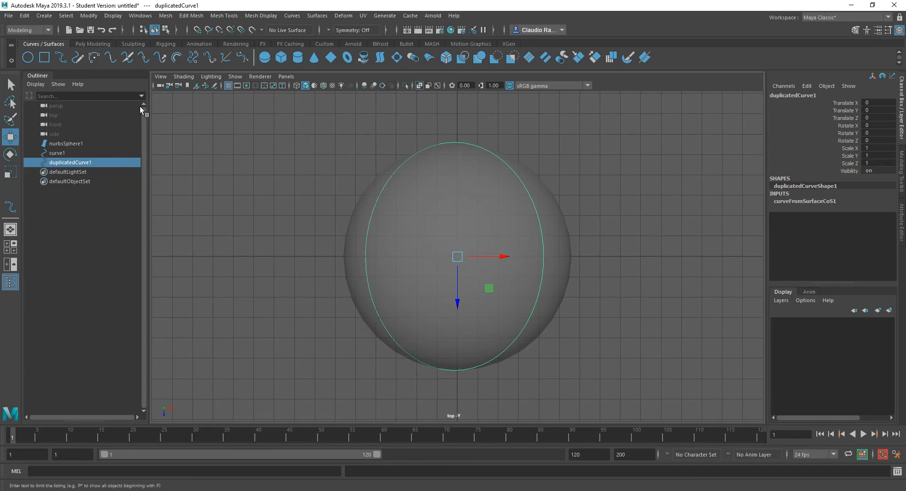
mouse_move(29, 47)
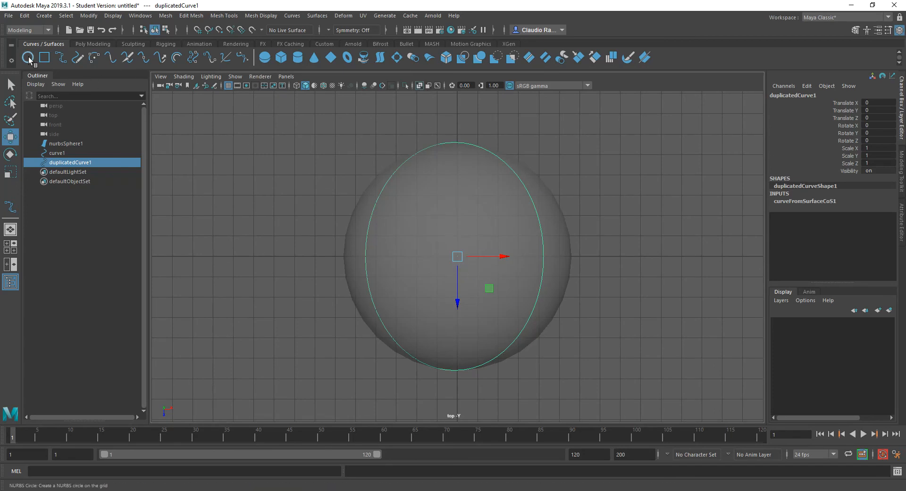
- Create a small NURBS circle near the duplicated curve as the tube profile
left_click(29, 58)
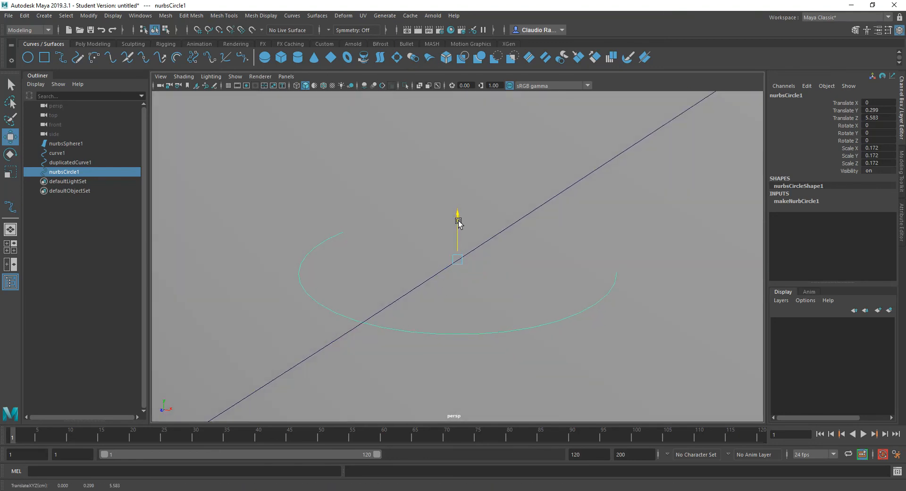
left_click(457, 281)
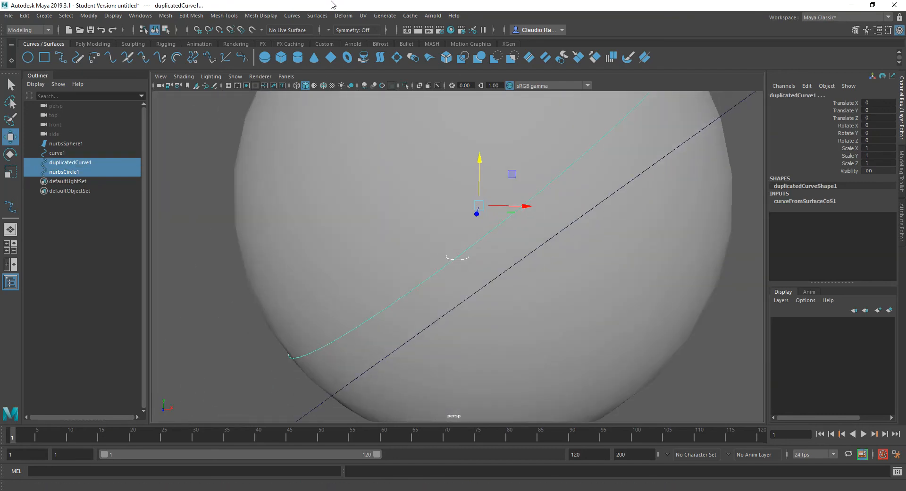
- Extrude the circle along the duplicated curve as a Tube placed At path
left_click(318, 16)
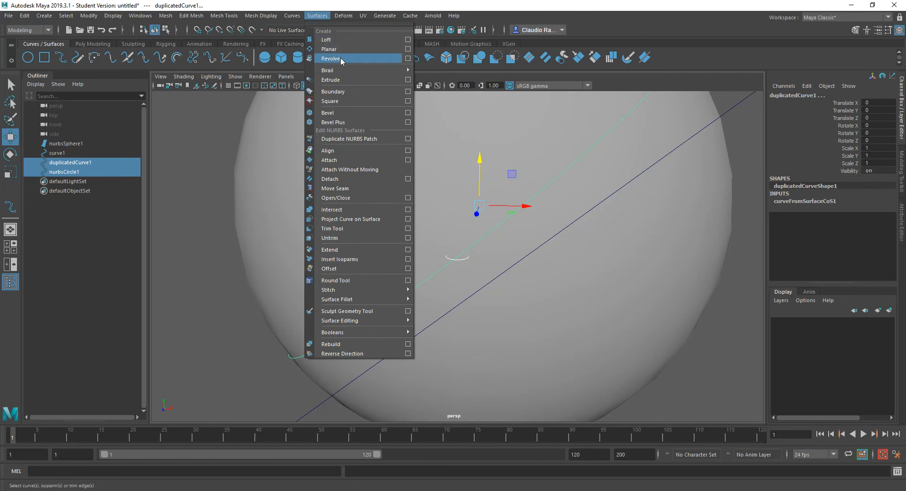
mouse_move(331, 80)
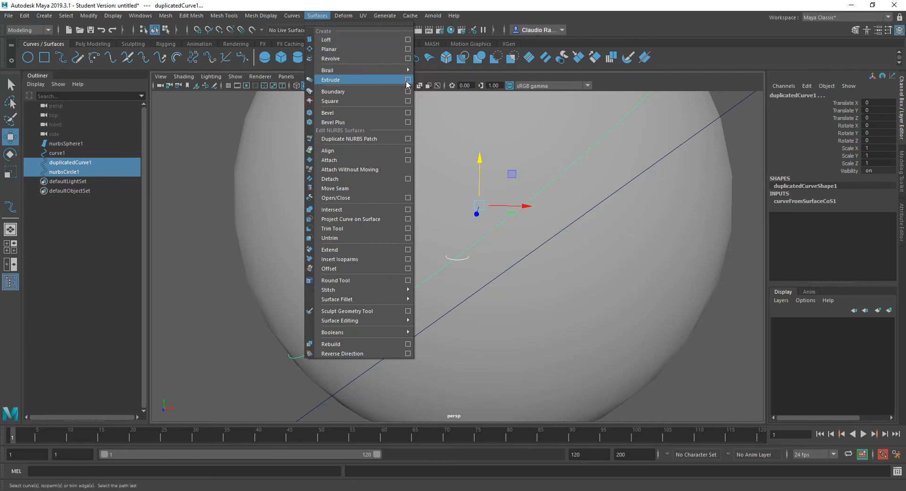
left_click(407, 81)
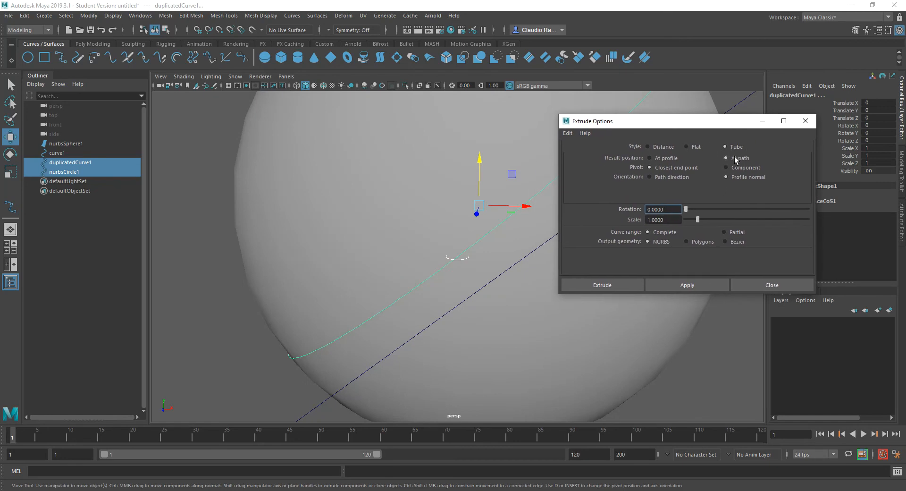
left_click(727, 159)
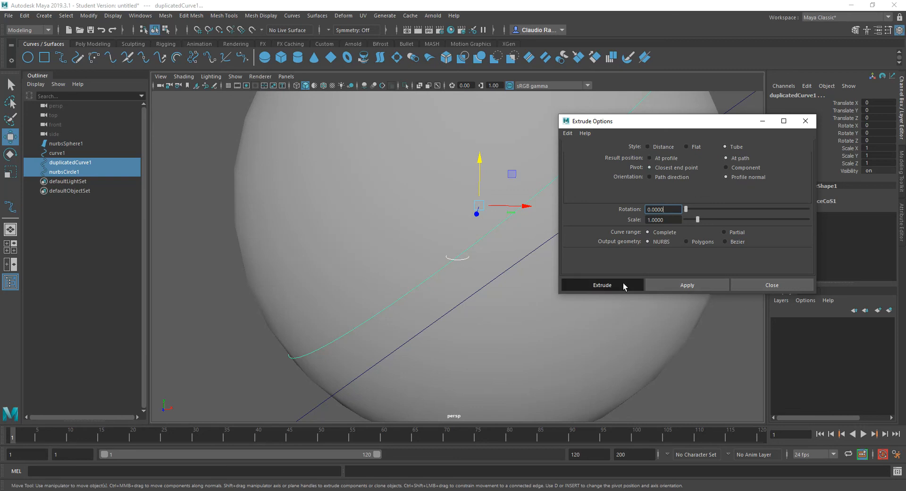
left_click(602, 285)
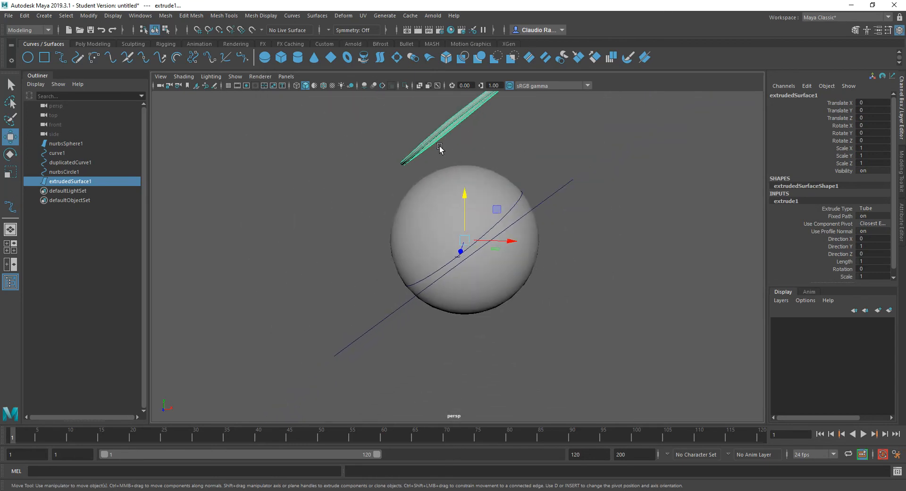
mouse_move(457, 152)
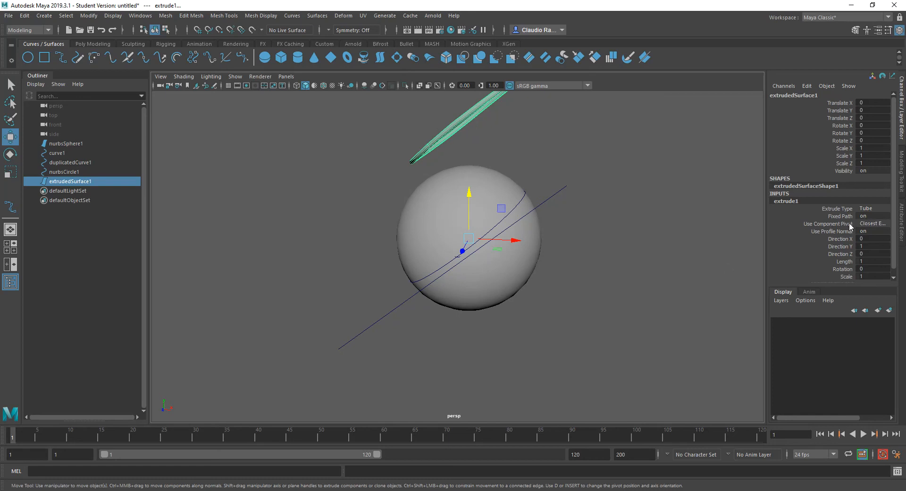
- Set extrude1's Use Component Pivot to Component Pivot so the tube wraps the sphere, and inspect it
left_click(872, 223)
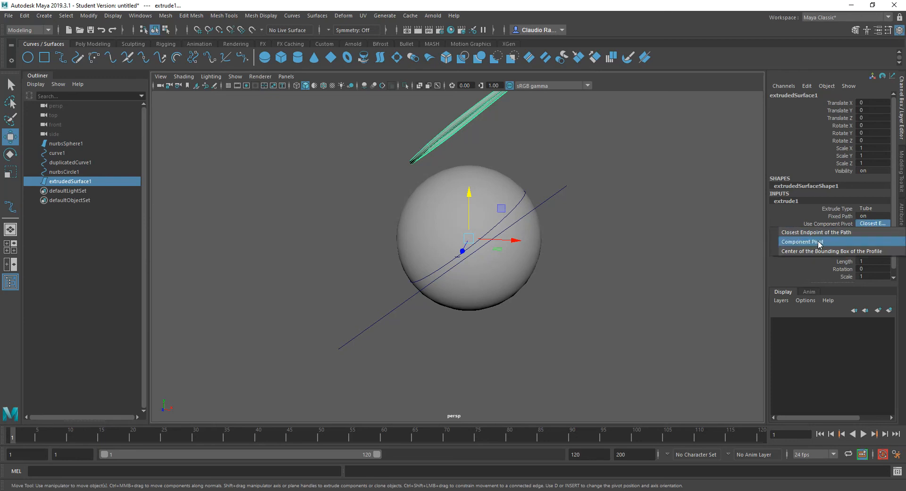
left_click(802, 242)
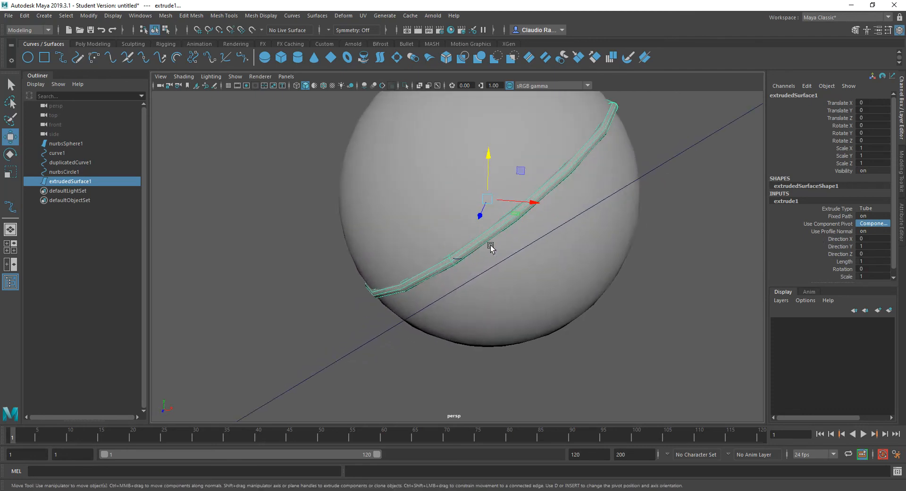
left_click_drag(491, 248, 362, 248)
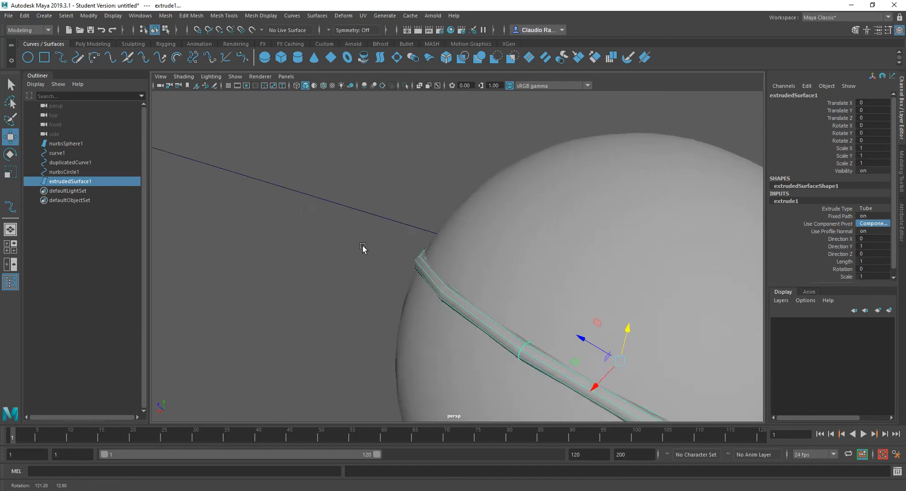
left_click_drag(363, 248, 357, 238)
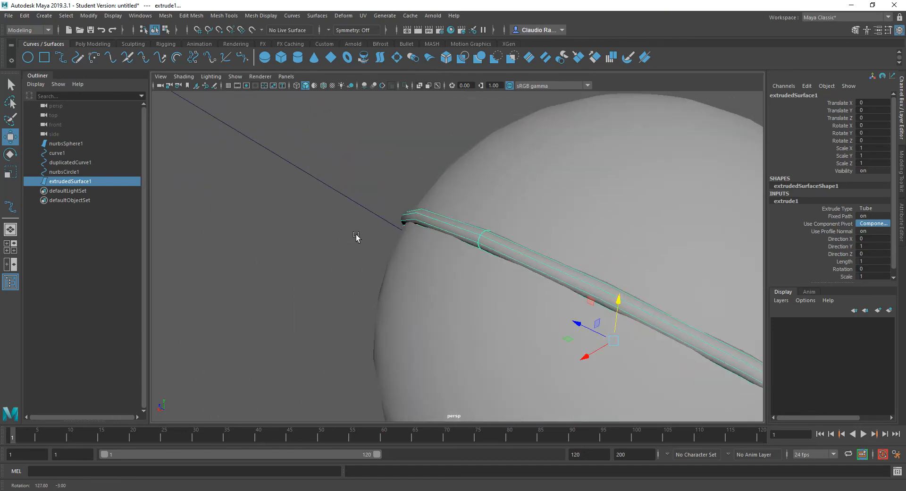
left_click_drag(356, 237, 480, 251)
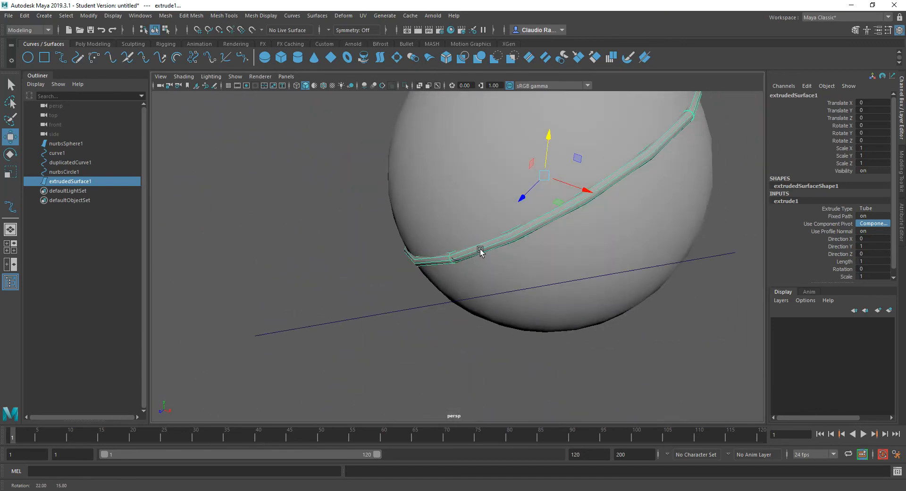
left_click_drag(480, 251, 375, 251)
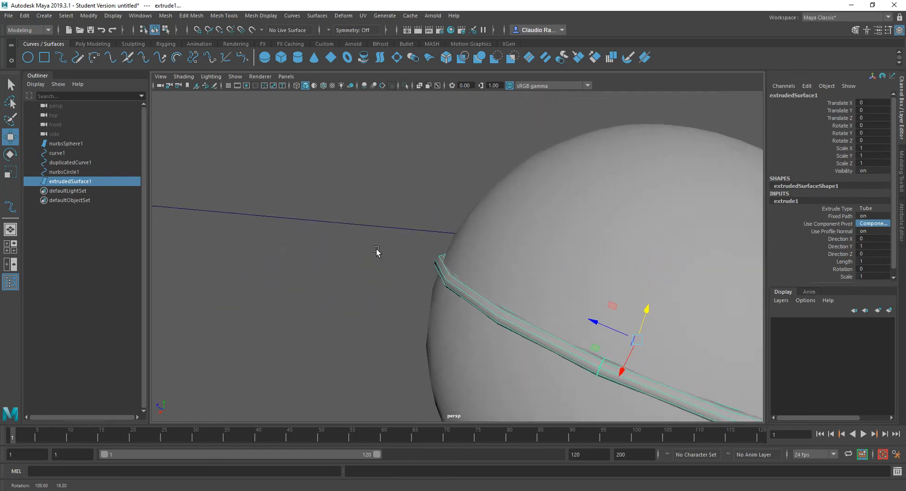
left_click_drag(377, 252, 420, 261)
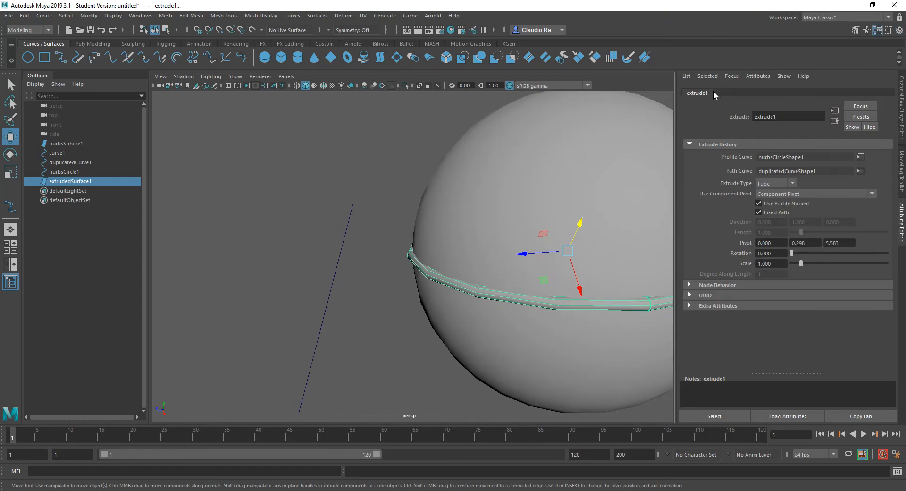
mouse_move(489, 297)
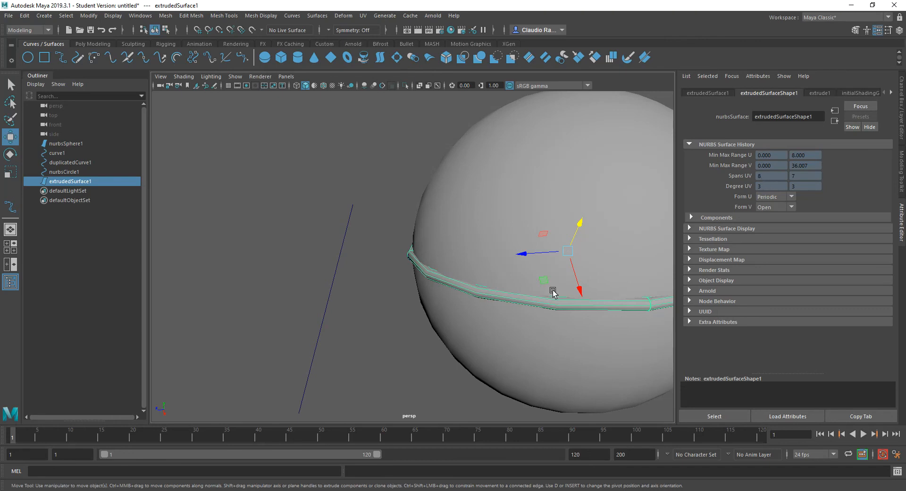
mouse_move(544, 279)
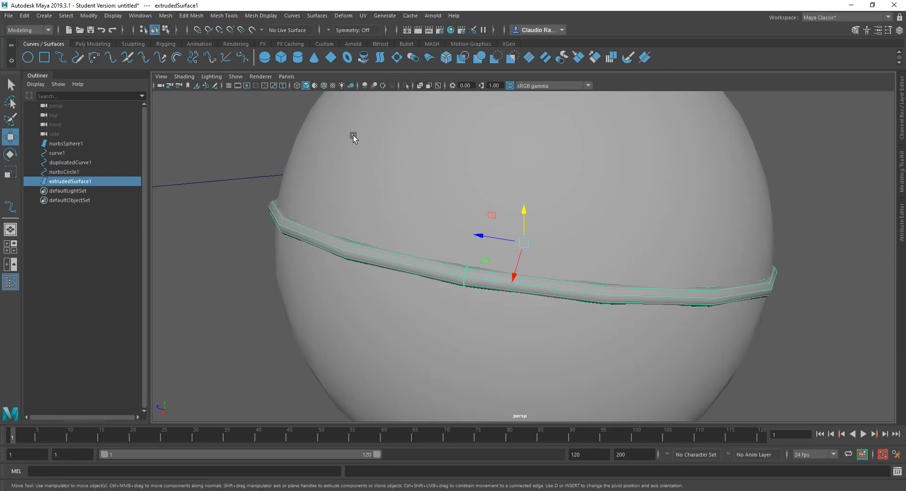
- Set the tube's rebuild options to uniform in both U and V directions
left_click(317, 16)
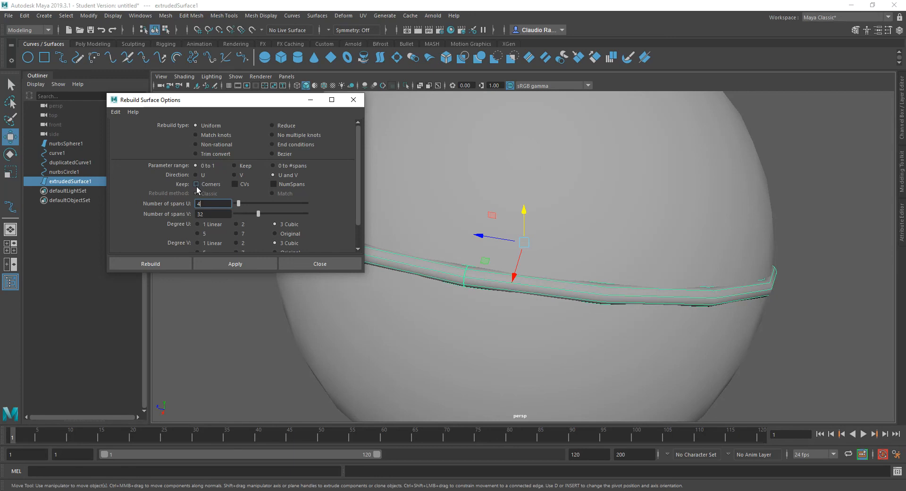
mouse_move(249, 229)
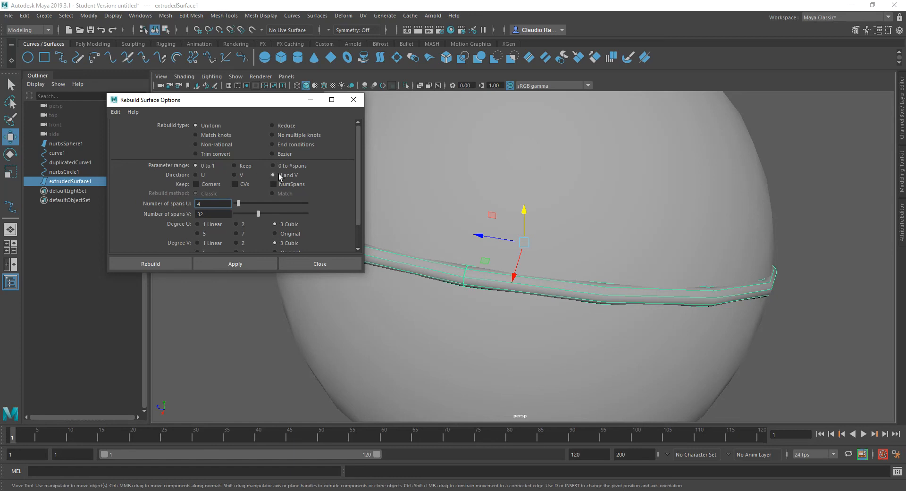
left_click(212, 214)
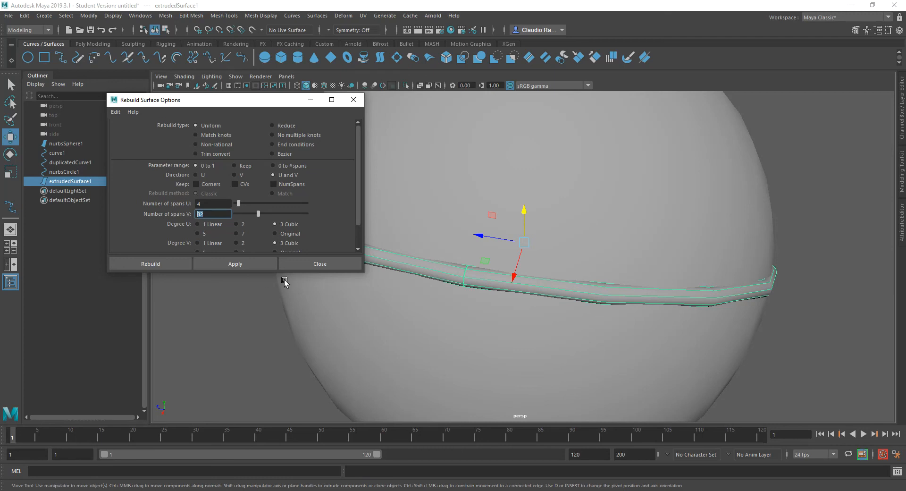
mouse_move(537, 298)
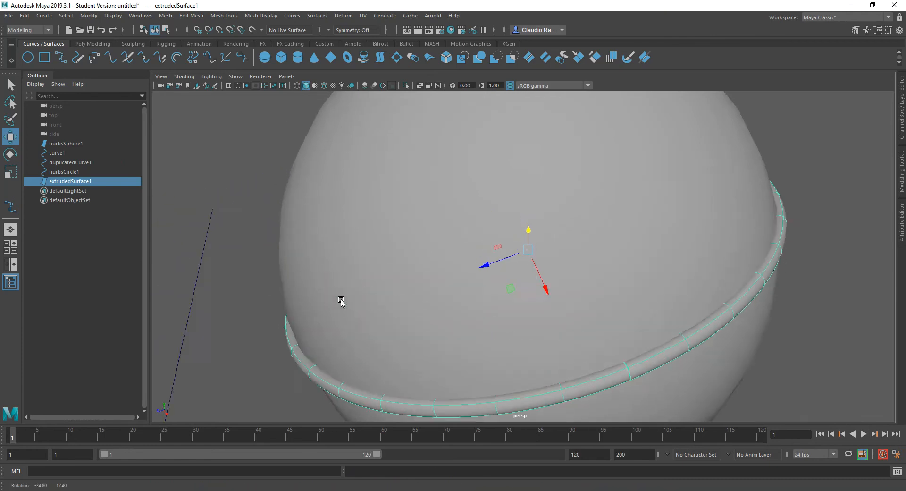
left_click_drag(341, 302, 500, 245)
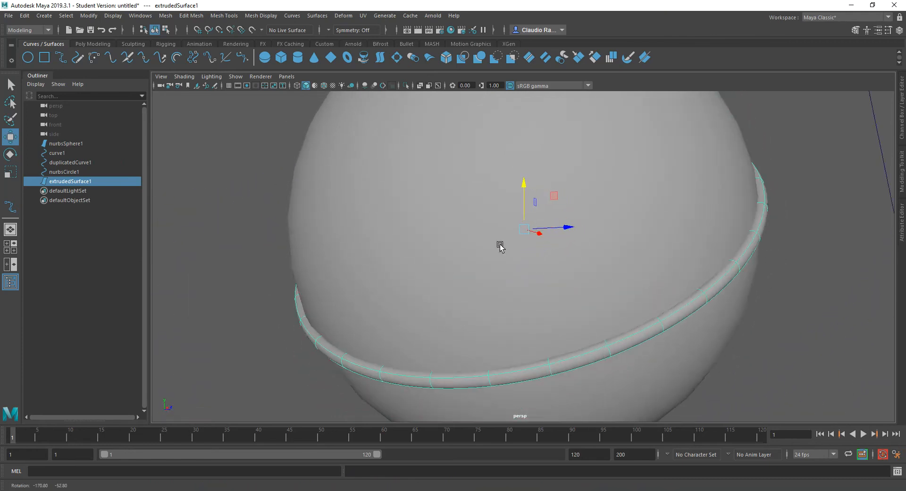
left_click_drag(501, 244, 585, 262)
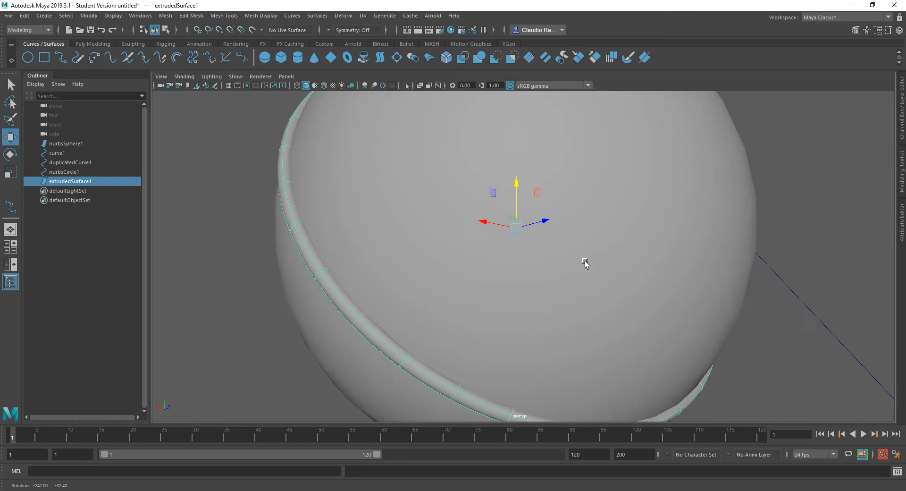
left_click_drag(586, 264, 476, 248)
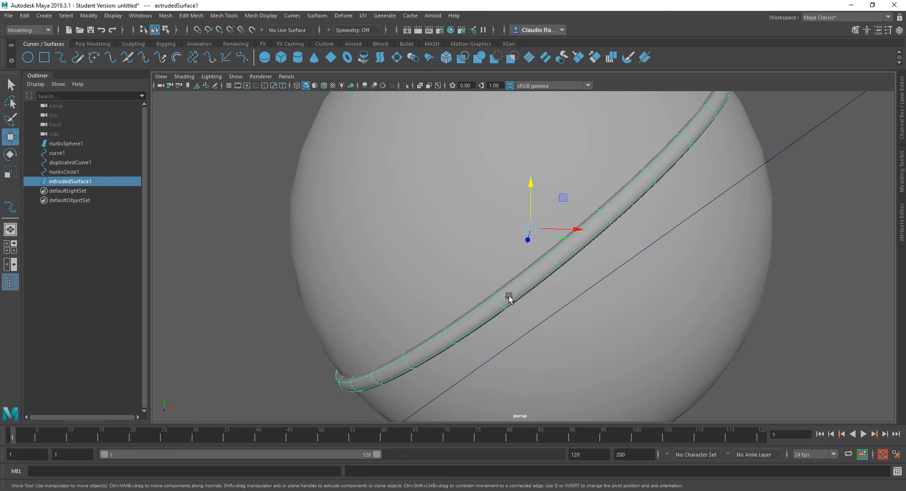
left_click(65, 171)
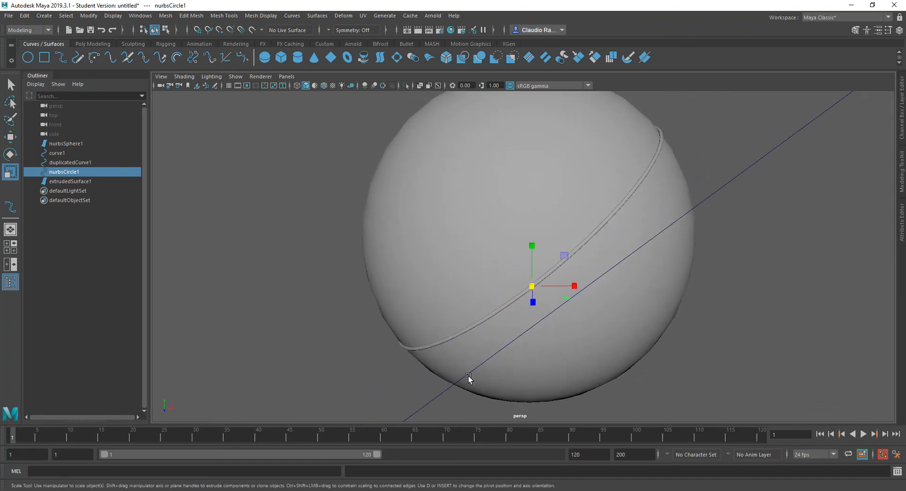
mouse_move(436, 400)
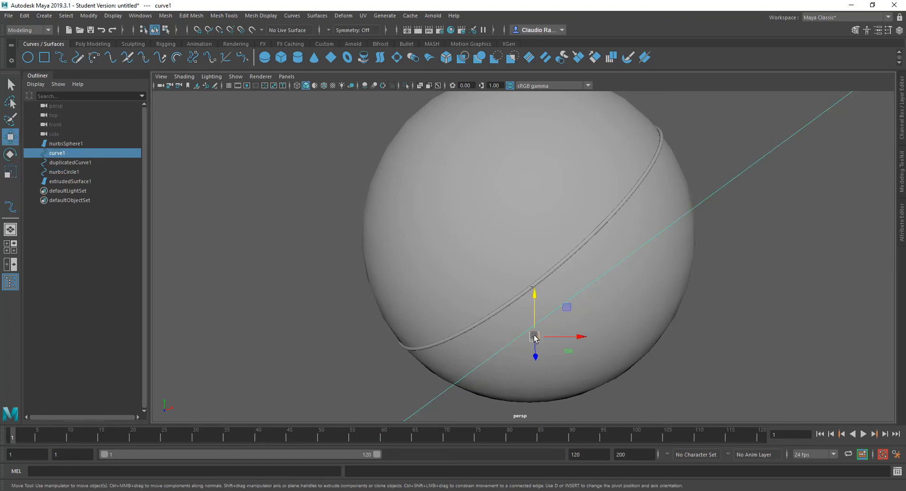
- Move curve1 up and across so the tube slides to a new path on the sphere
left_click_drag(535, 337, 534, 288)
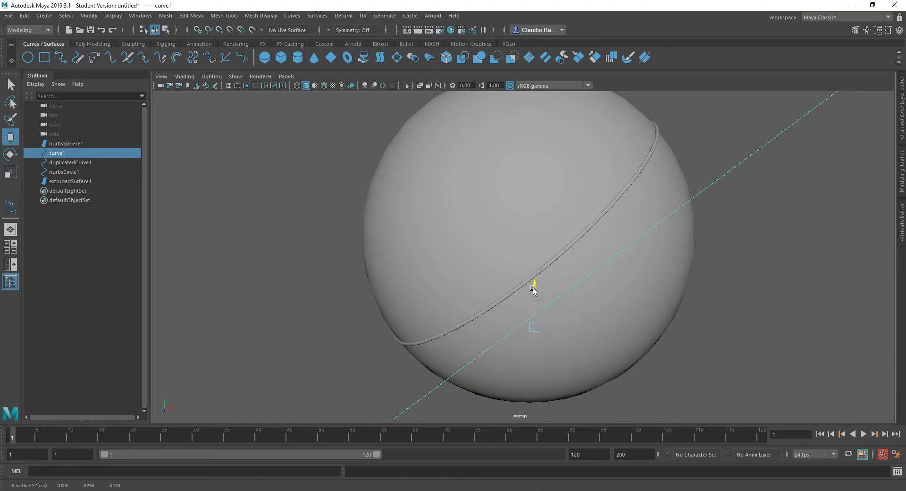
left_click_drag(533, 286, 560, 324)
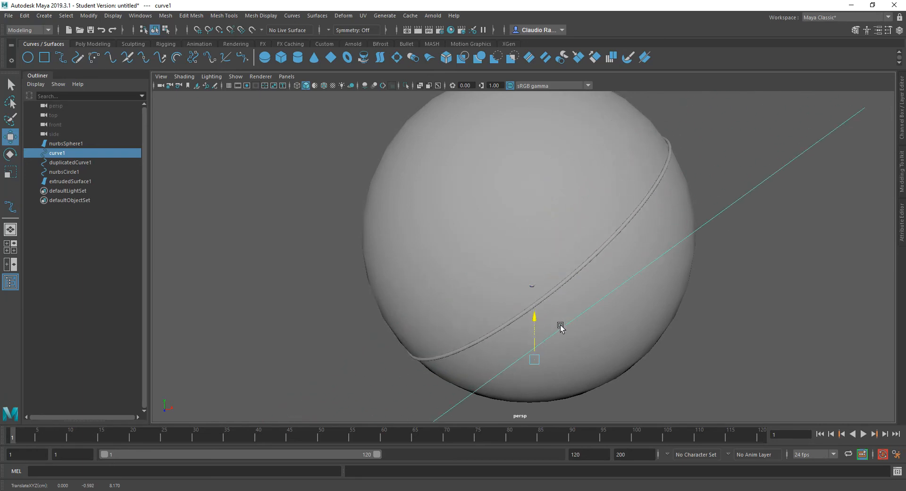
left_click_drag(558, 324, 537, 266)
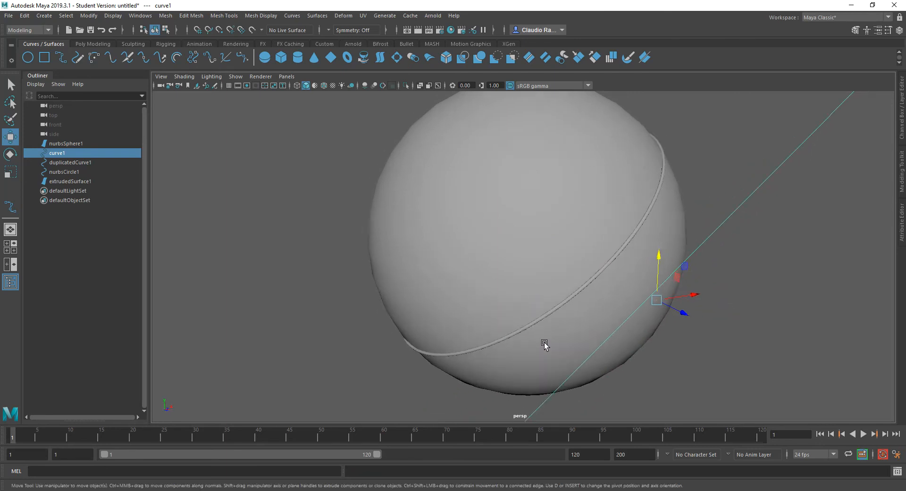
left_click_drag(545, 346, 515, 347)
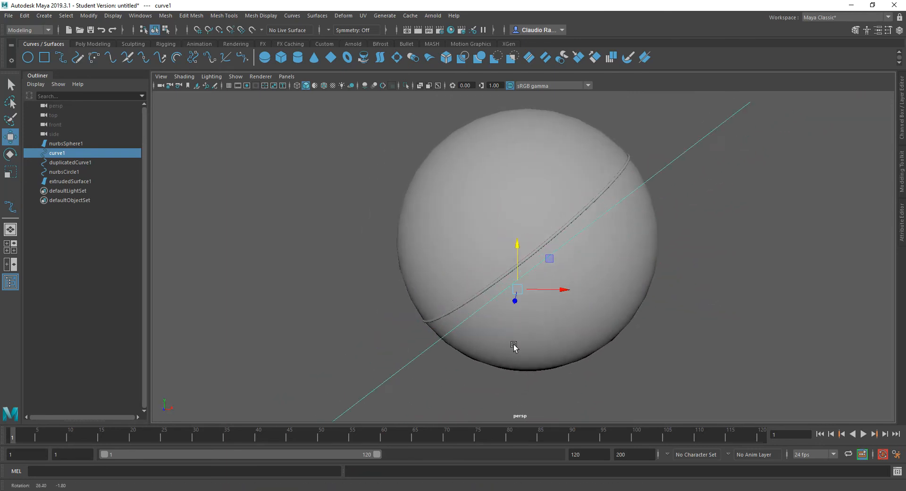
left_click_drag(515, 346, 596, 351)
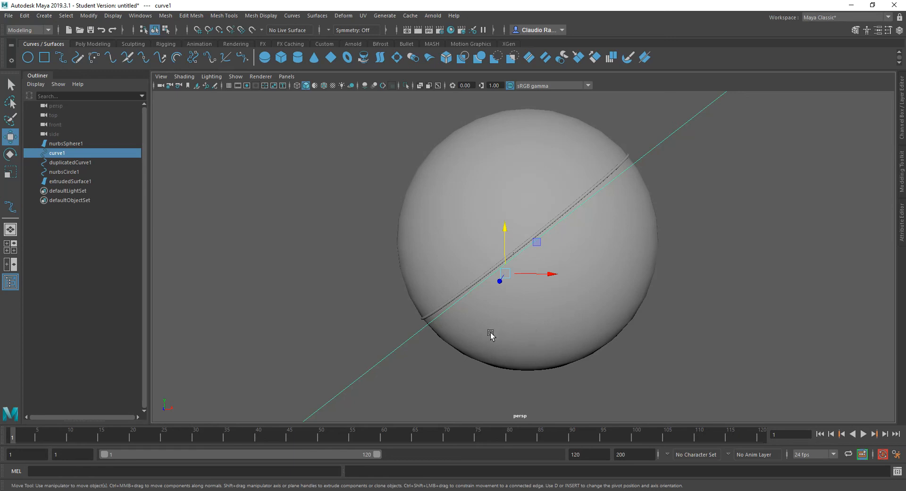
left_click_drag(504, 278, 589, 276)
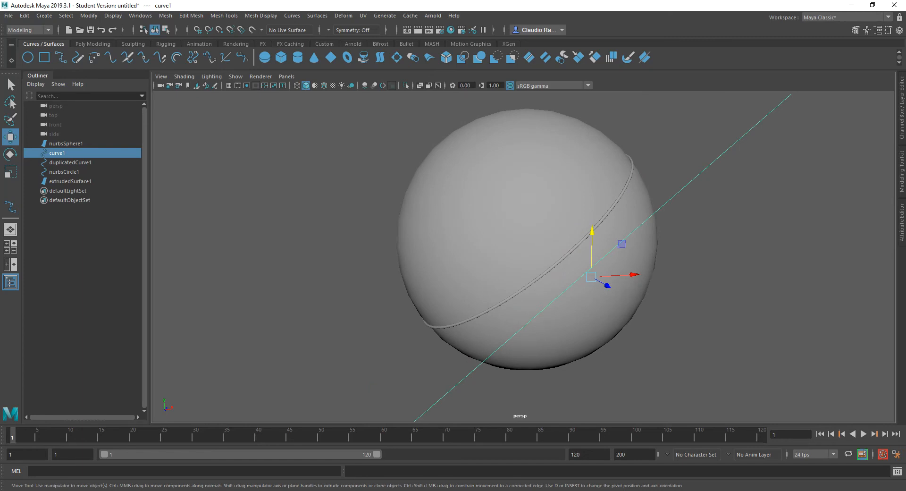